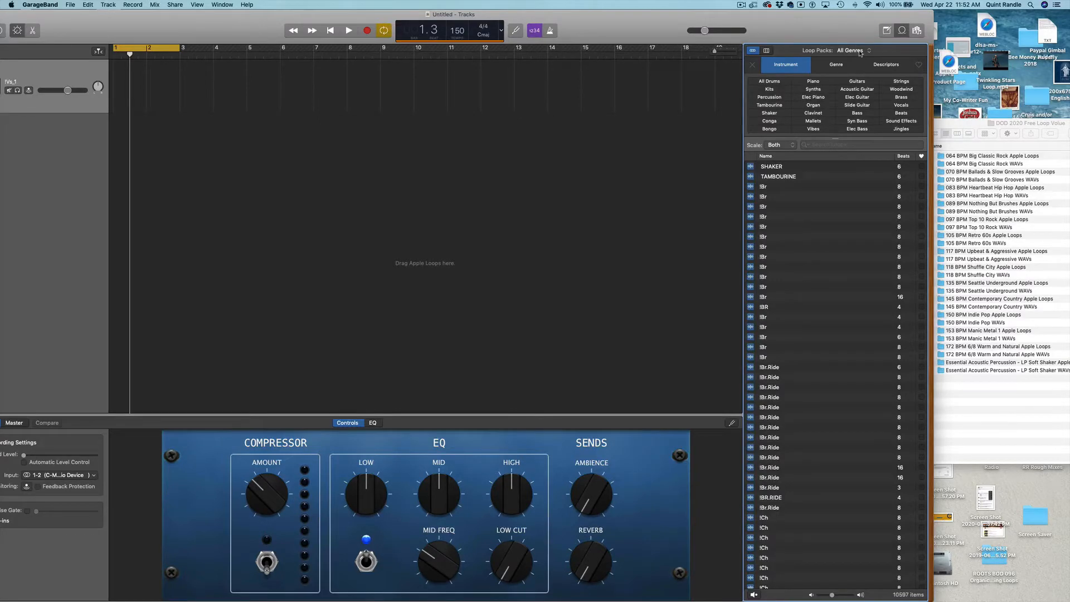
# Drag the 083 BPM Heartbeat Hip Hop Apple Loops folder from Finder into the Loop Browser.
pyautogui.click(850, 51)
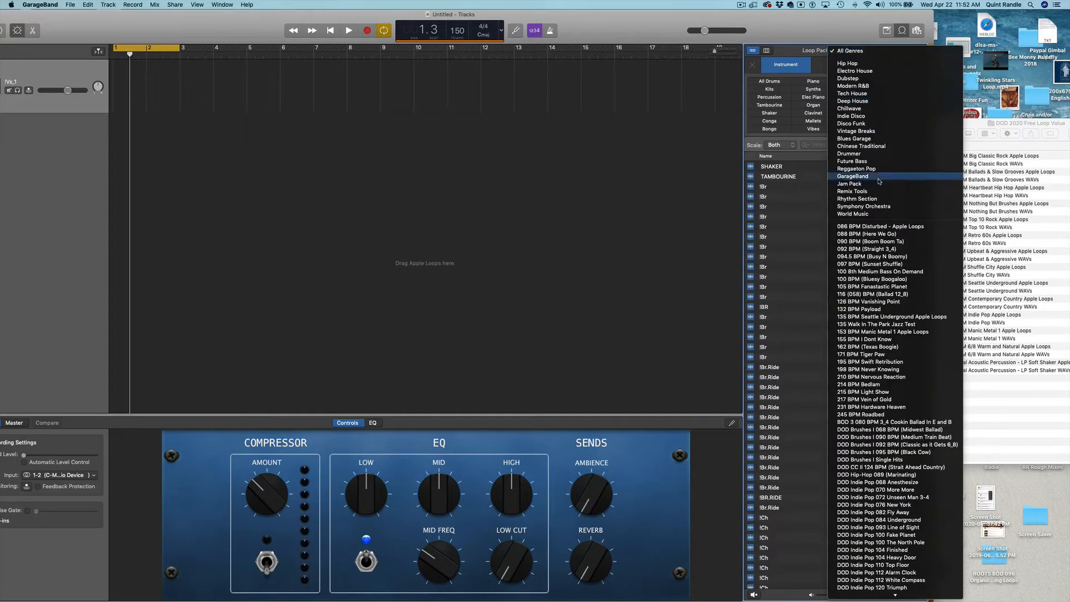
pyautogui.scroll(-3)
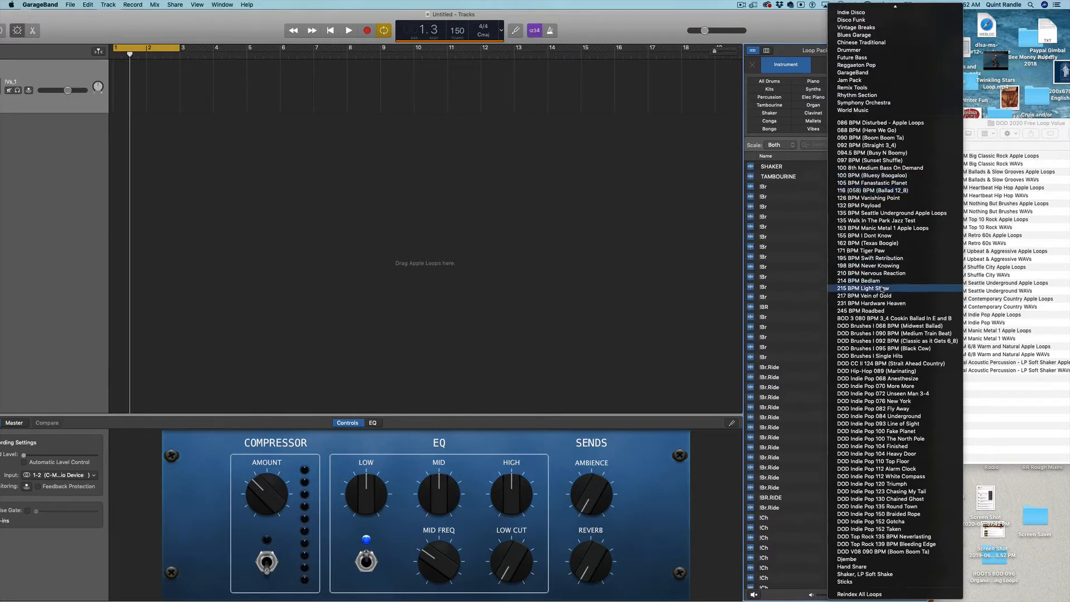
pyautogui.moveTo(852, 110)
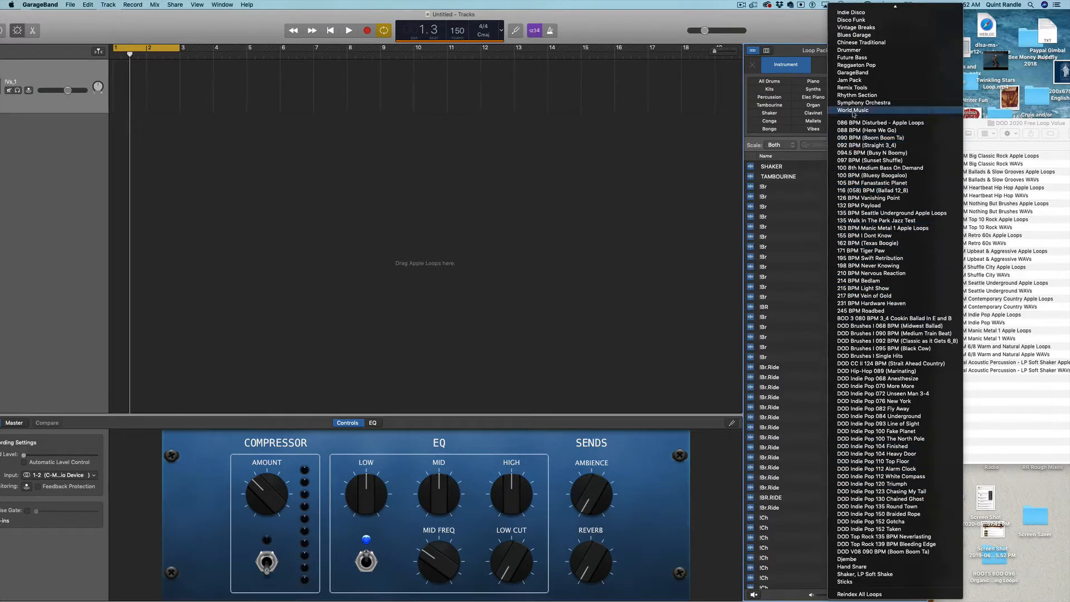
pyautogui.moveTo(793, 26)
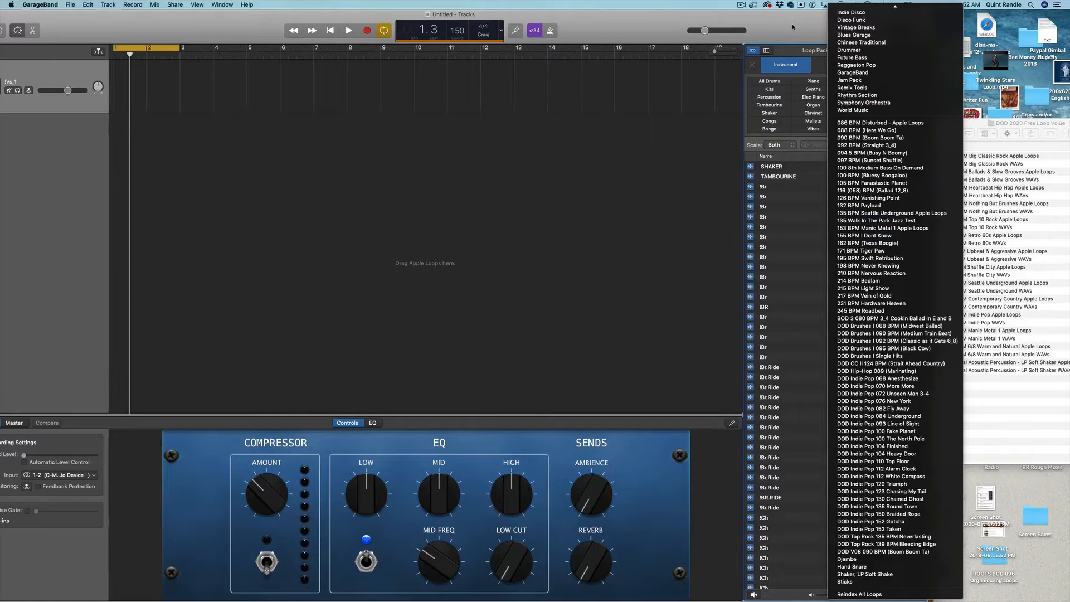
pyautogui.click(835, 65)
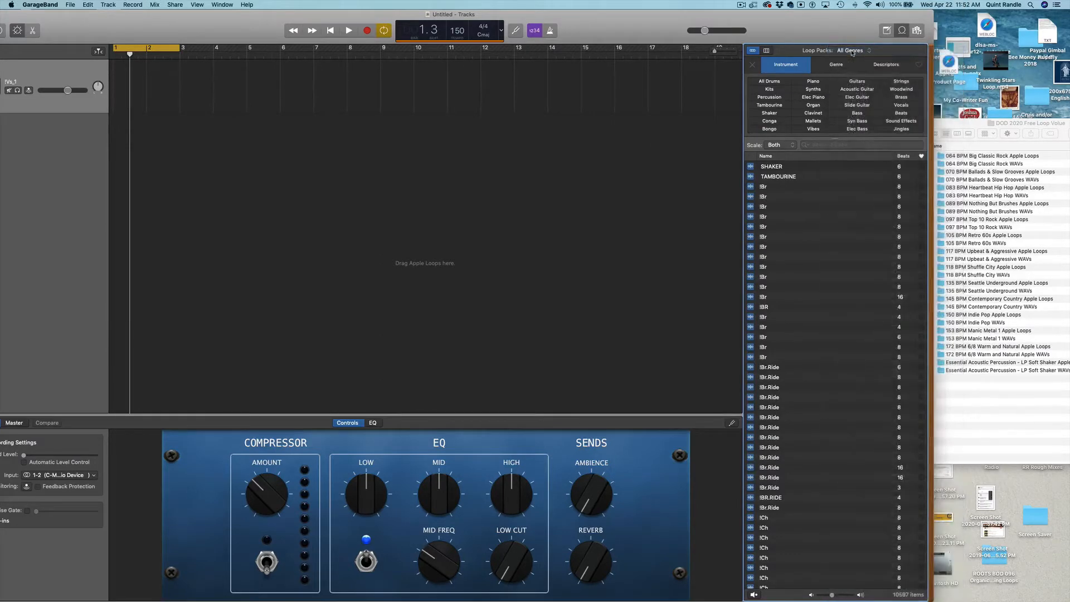
pyautogui.click(767, 50)
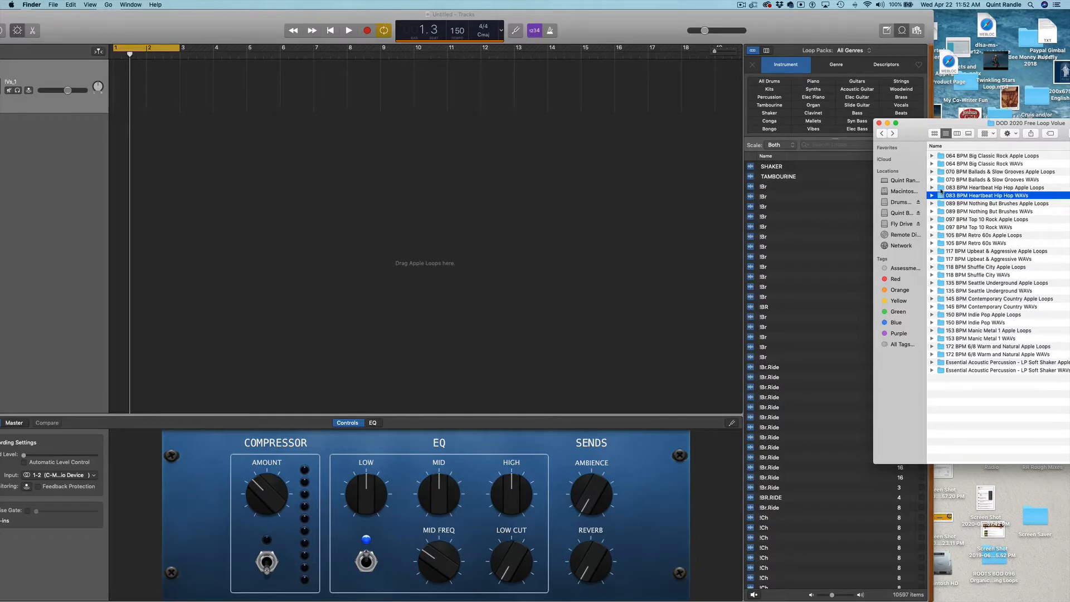
pyautogui.click(993, 188)
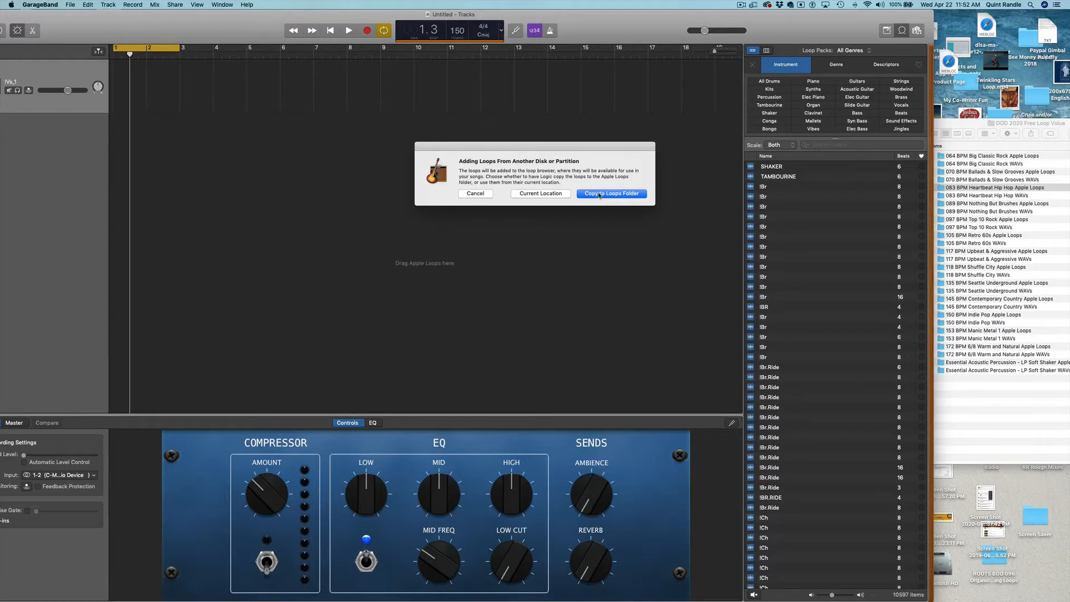
# Choose Copy to Loops Folder, then start a search of the loops.
pyautogui.click(611, 194)
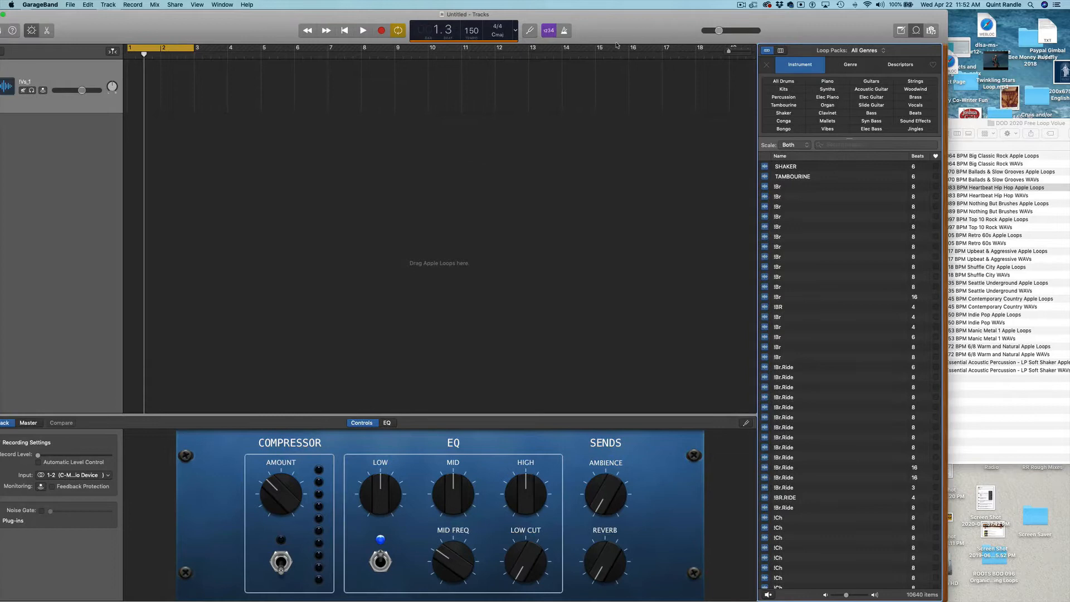
pyautogui.click(751, 5)
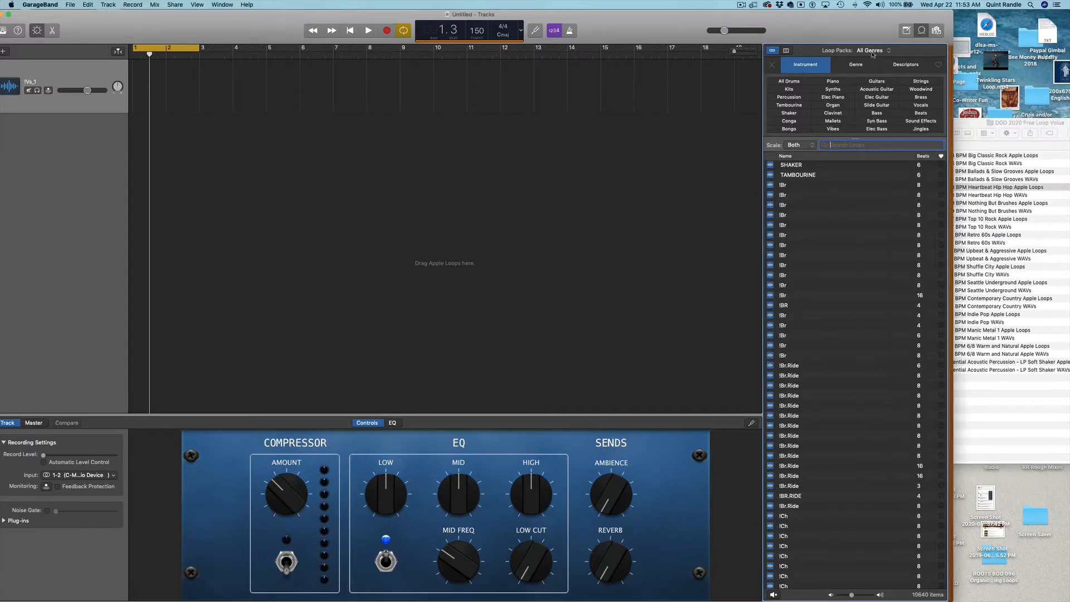
# Filter the Loop Browser to the 083 BPM Heartbeat Hip Hop pack and set tempo to 83.
pyautogui.click(868, 50)
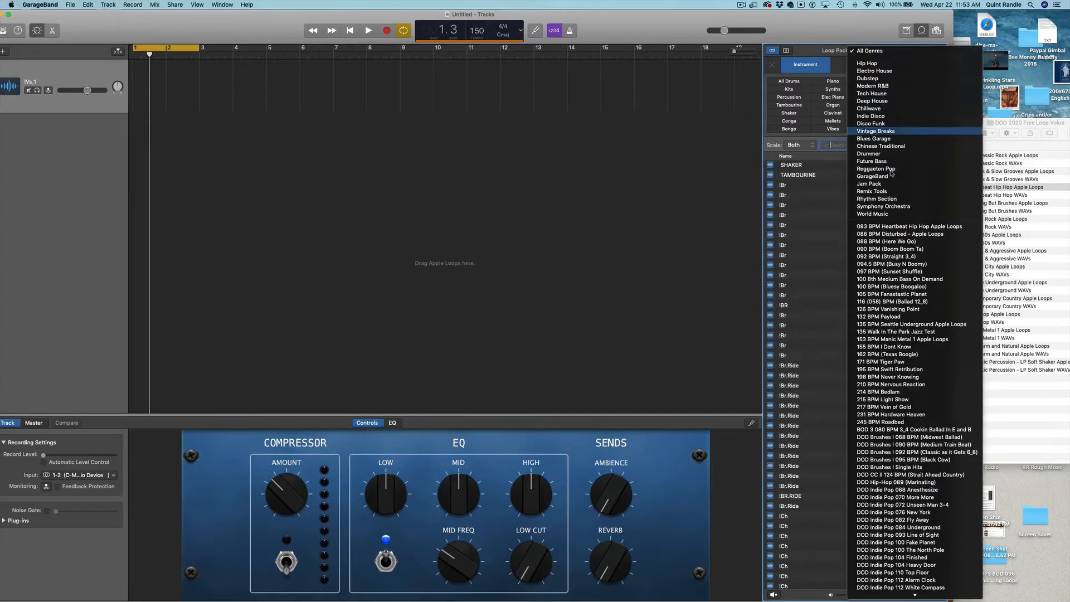
pyautogui.click(910, 225)
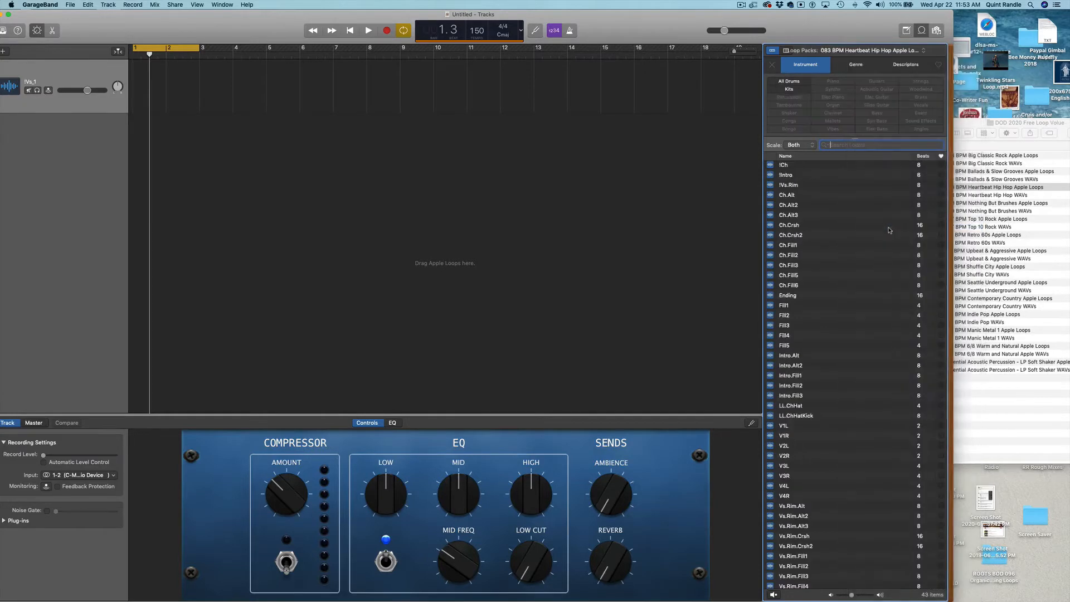
pyautogui.scroll(3)
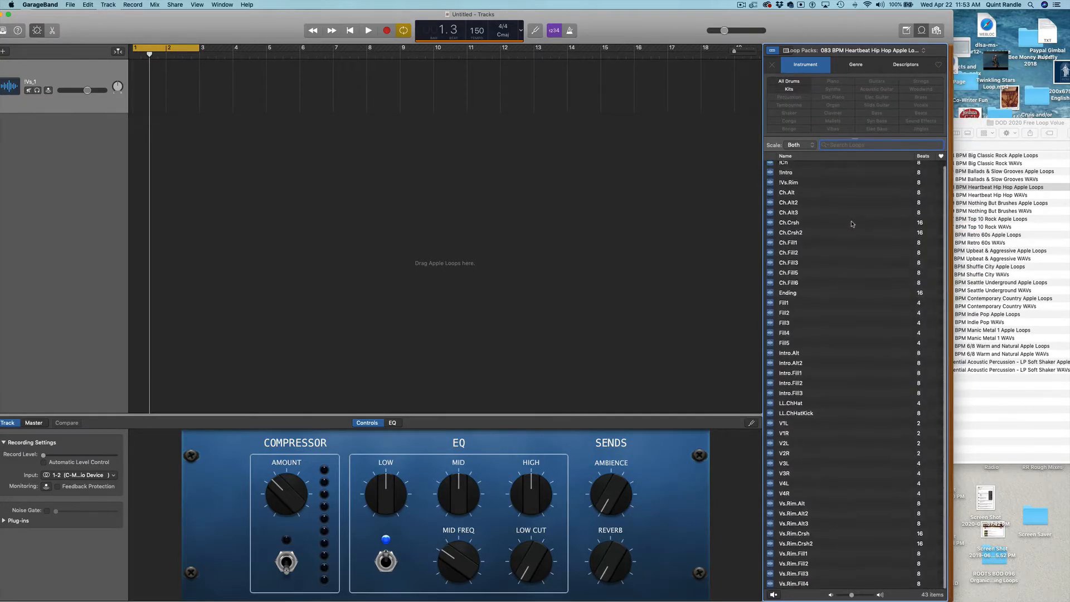
pyautogui.scroll(3)
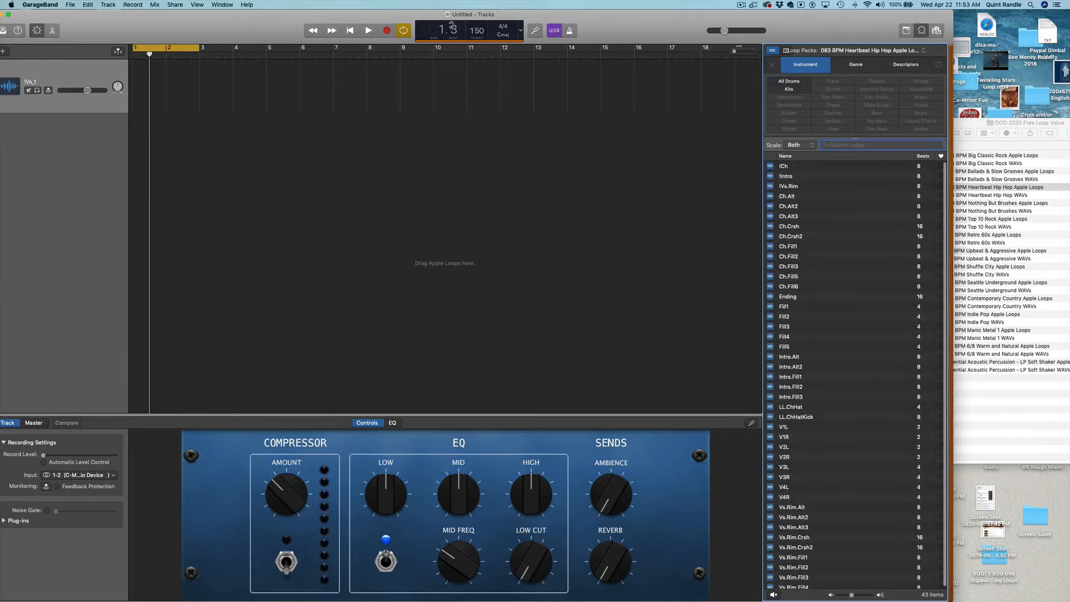
pyautogui.click(881, 144)
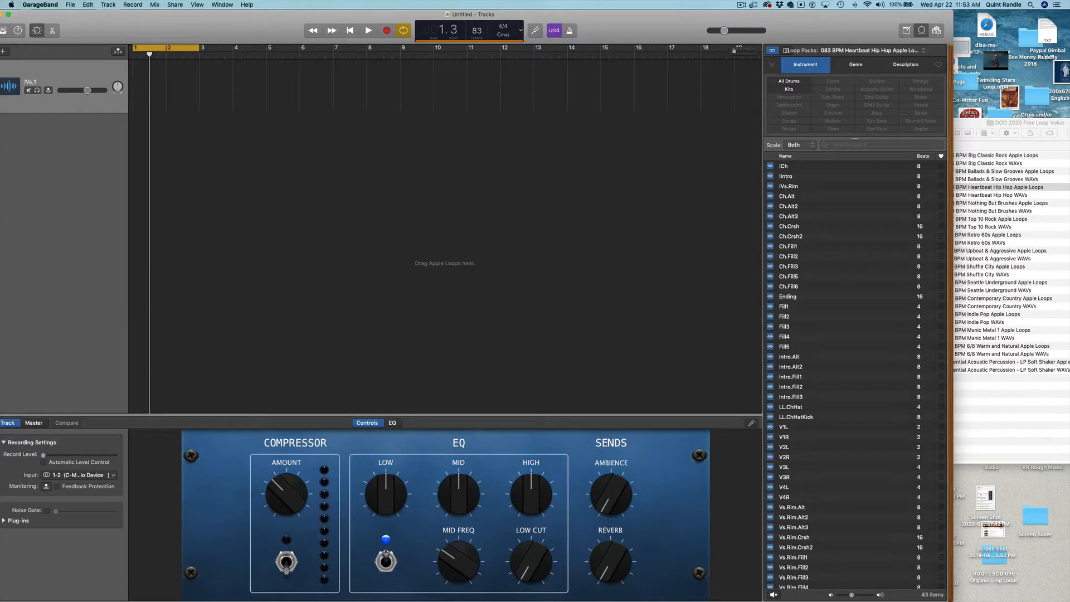
# Preview the Sntrp and !Vs.Rim loops, then play the arrangement with the rim loop.
pyautogui.click(785, 176)
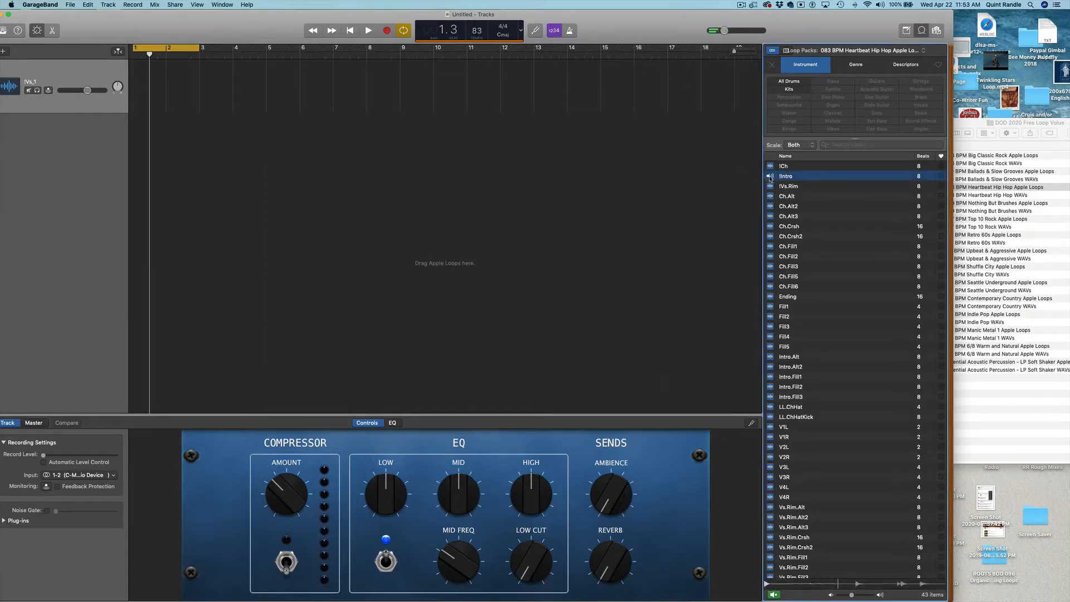
pyautogui.click(788, 186)
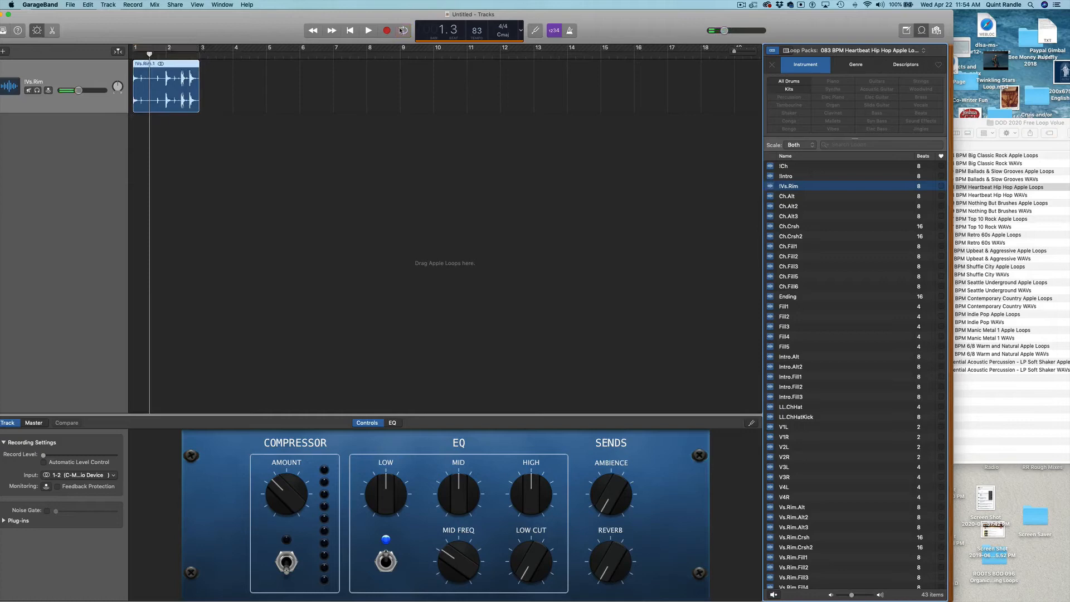
pyautogui.click(368, 30)
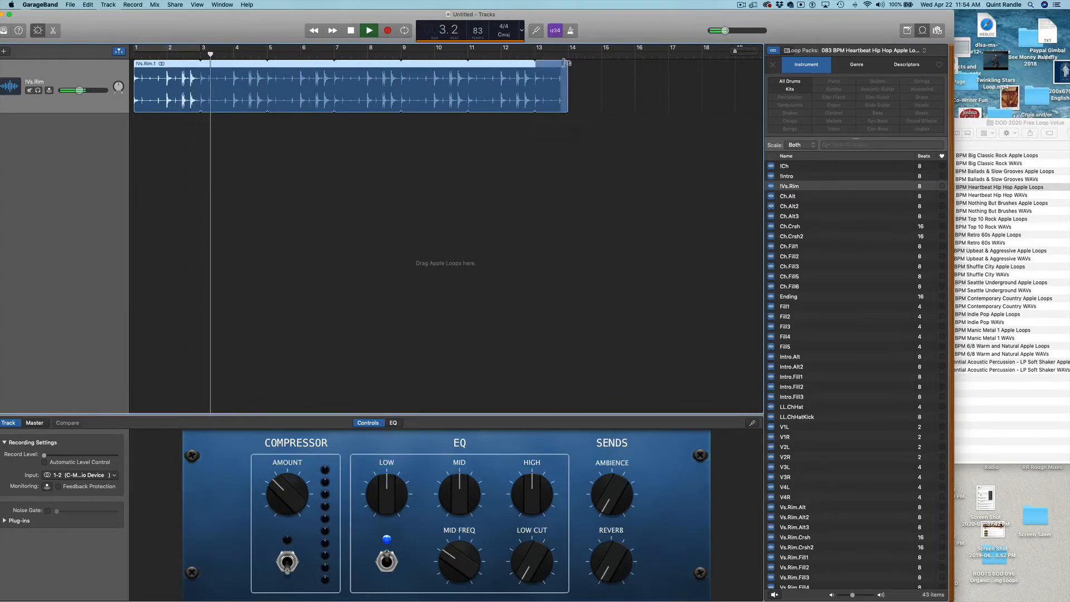
# Play the Vs.Rim loop and raise the project tempo to 100.
pyautogui.click(369, 30)
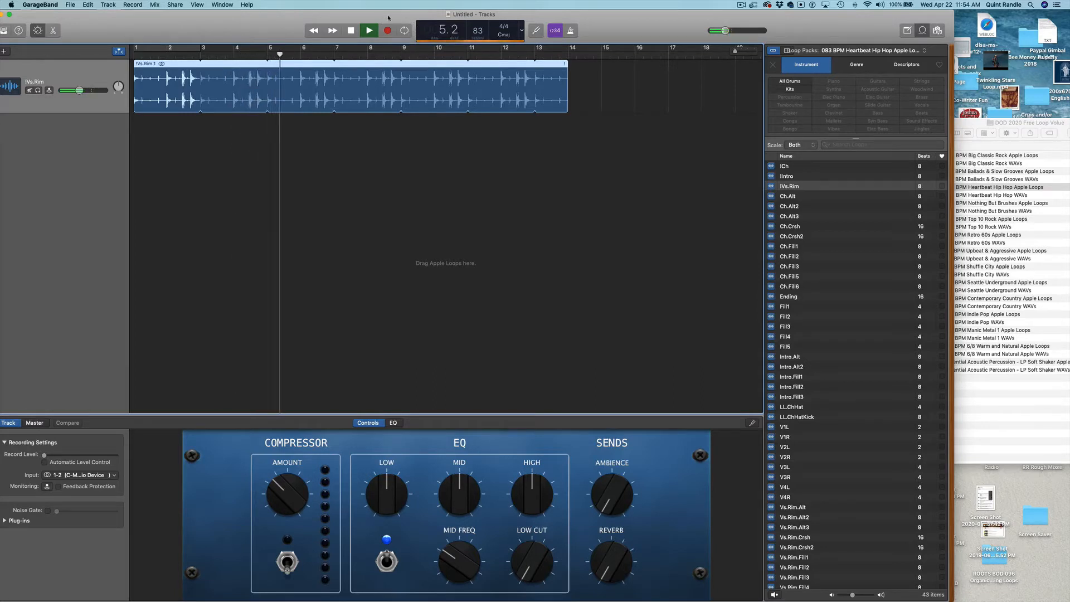
pyautogui.click(369, 30)
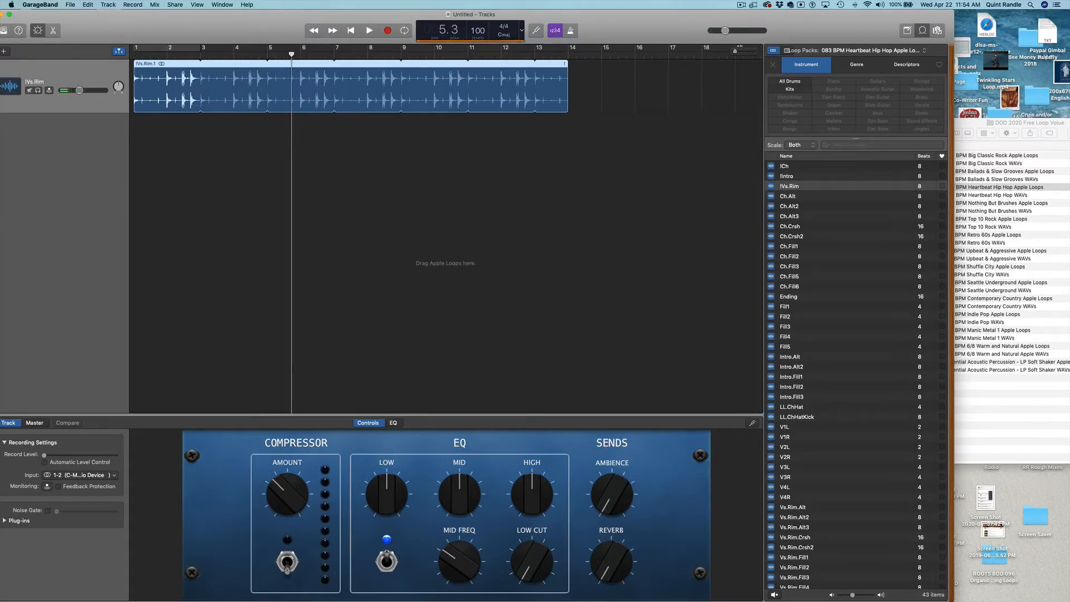
pyautogui.click(350, 30)
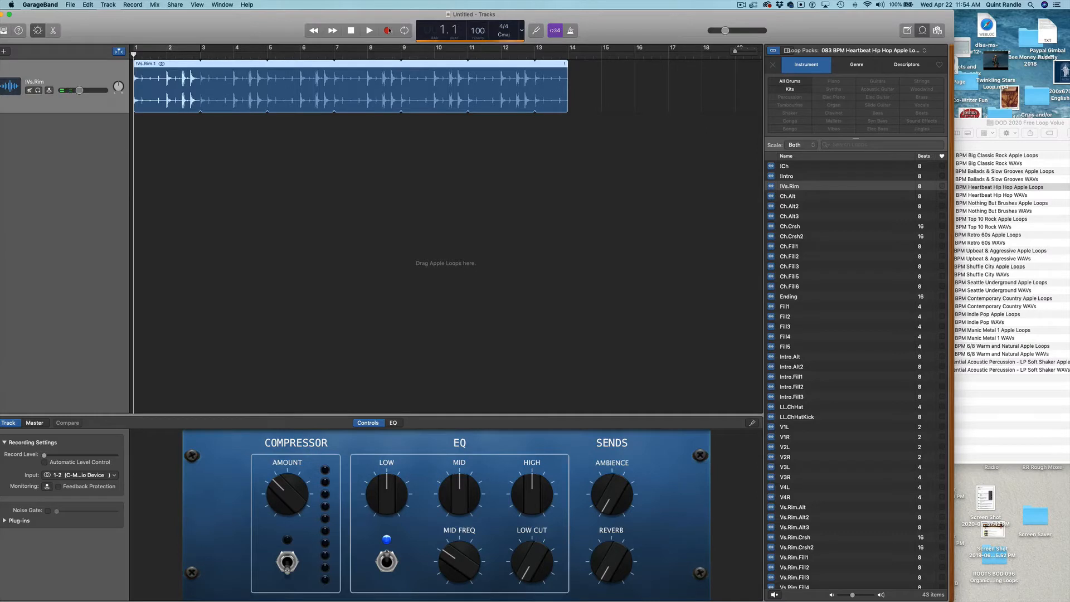
pyautogui.click(369, 30)
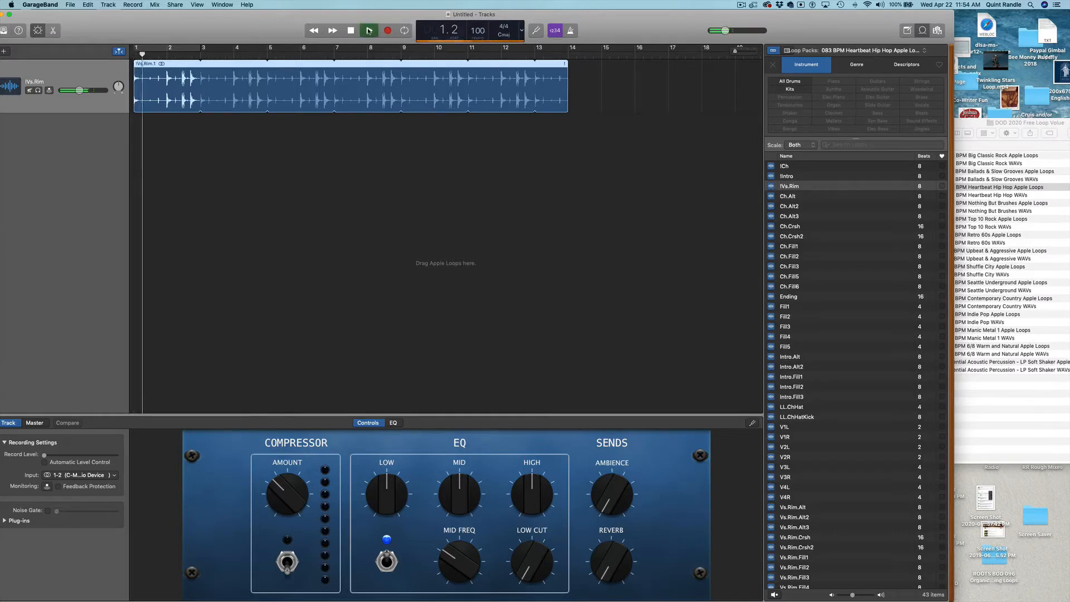
# Raise the tempo to 120 and audition the Vs.Rim loop again.
pyautogui.click(368, 31)
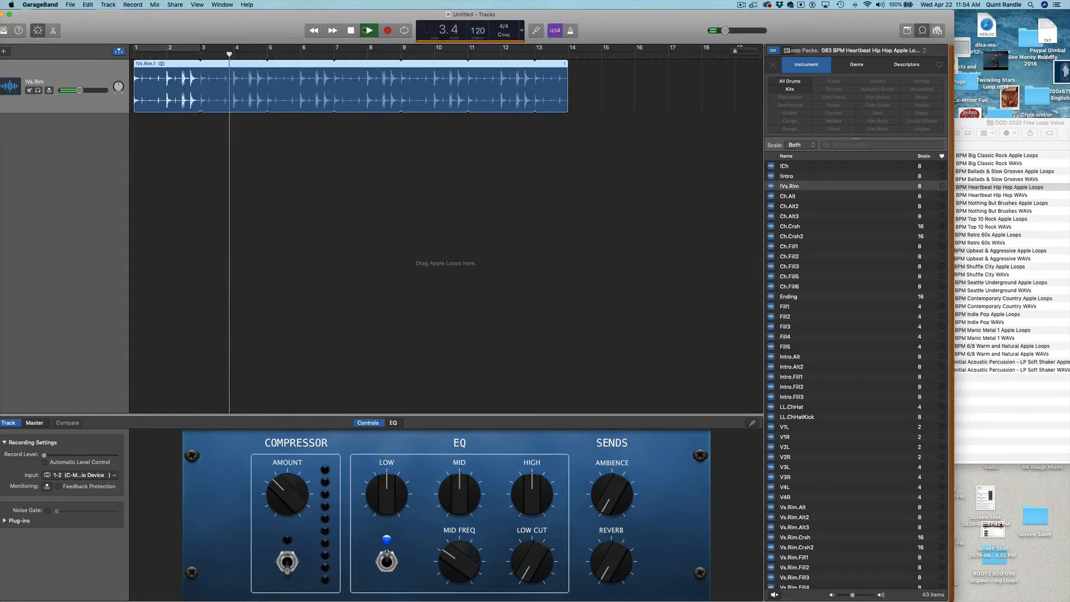
pyautogui.click(351, 30)
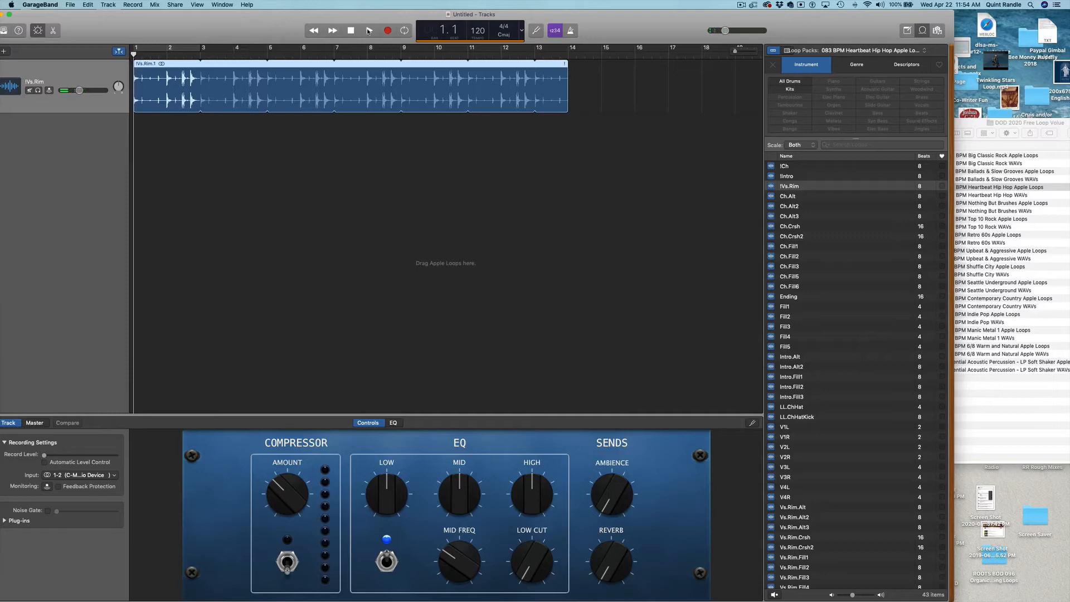
pyautogui.click(368, 30)
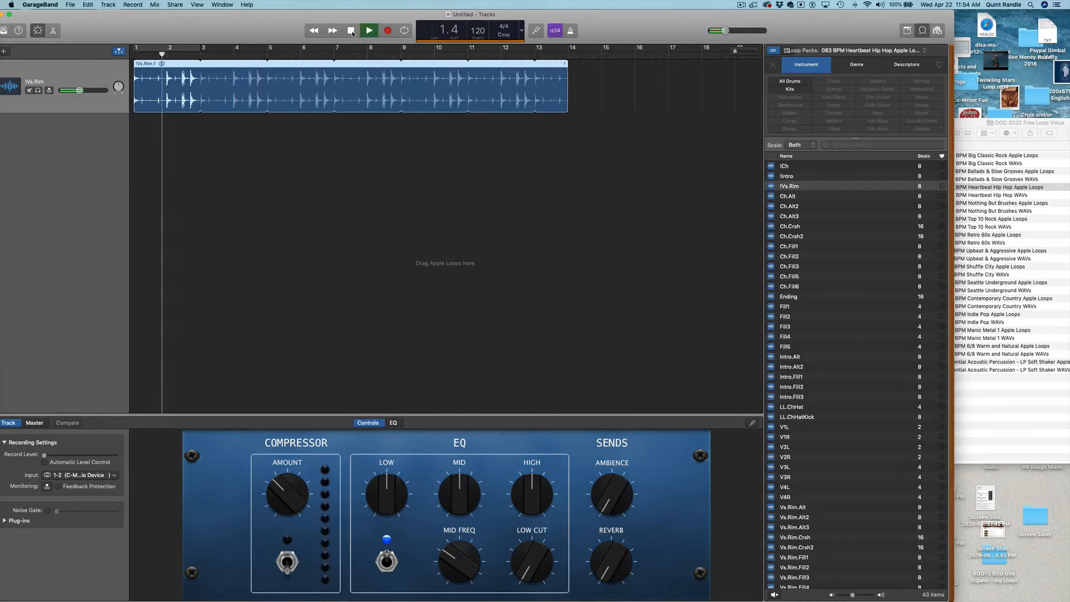
pyautogui.click(368, 31)
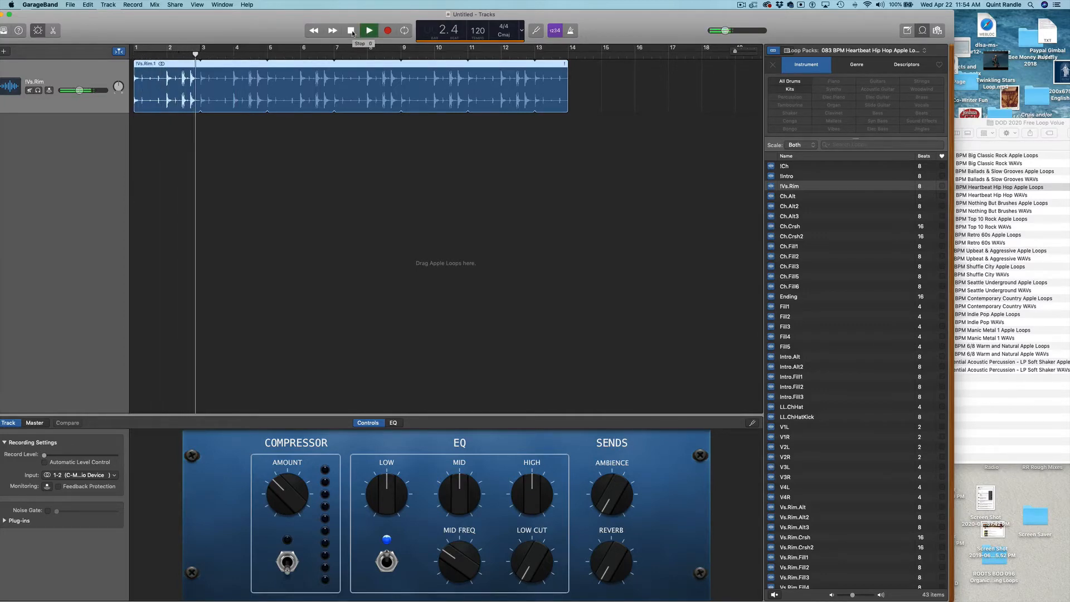
pyautogui.click(350, 31)
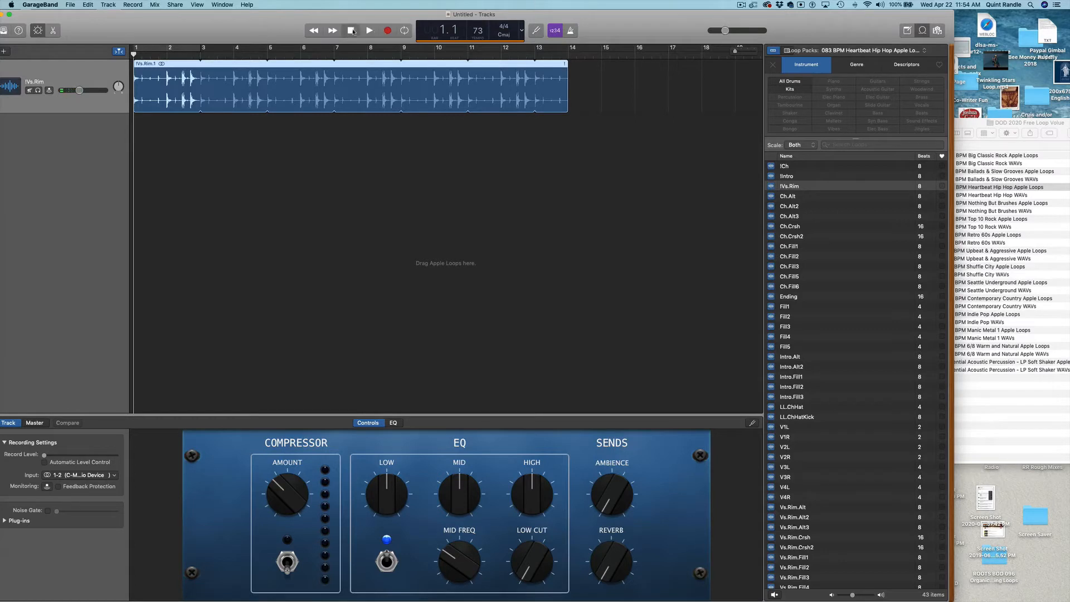
# Play and stop the Vs.Rim loop once more, then bring the loop folders window forward.
pyautogui.click(368, 30)
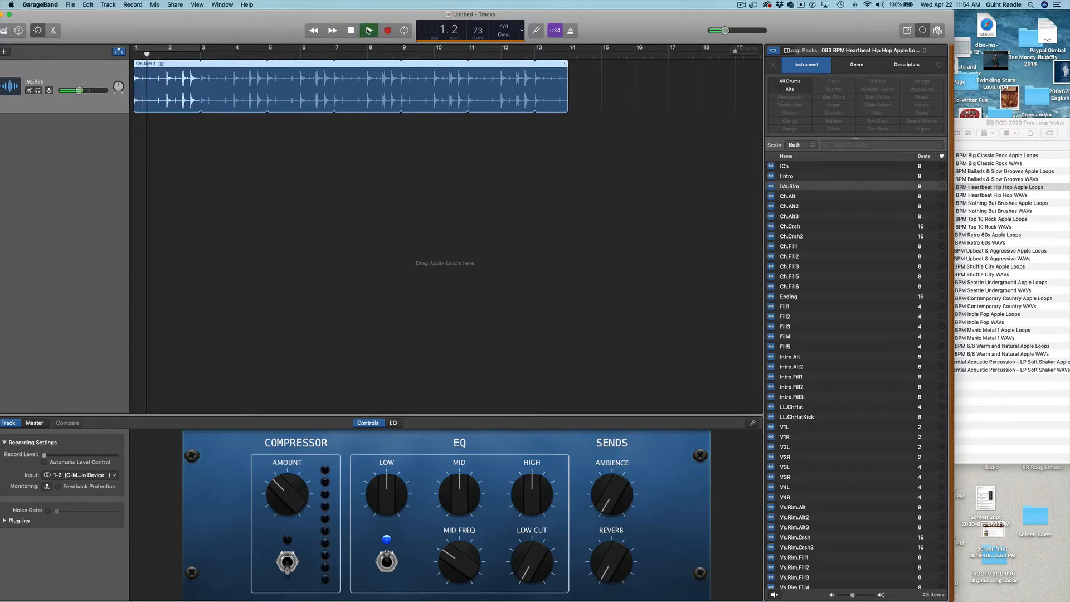
pyautogui.click(368, 30)
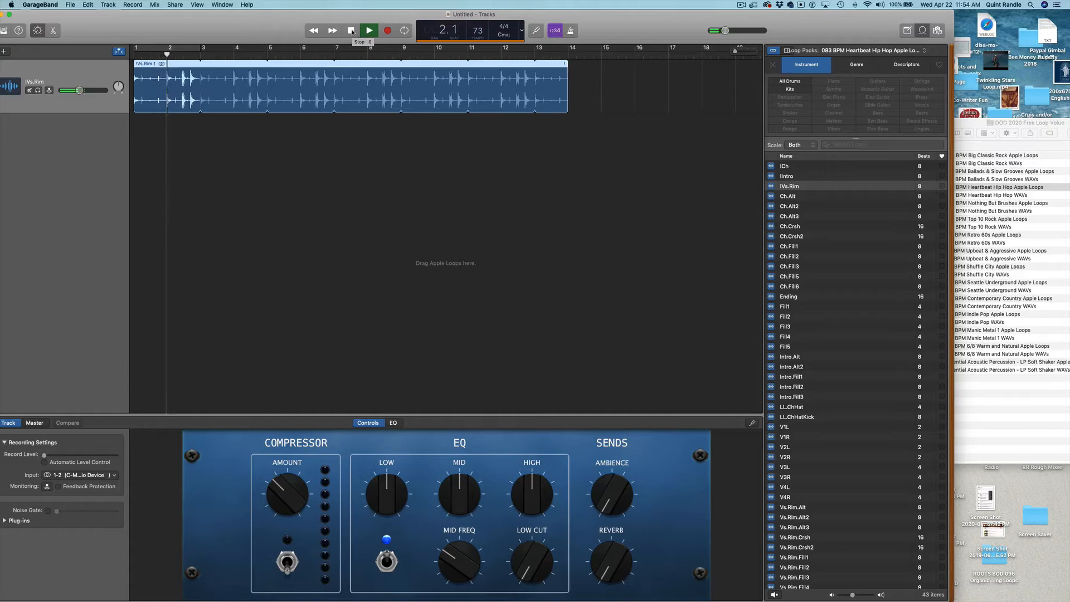
pyautogui.click(368, 30)
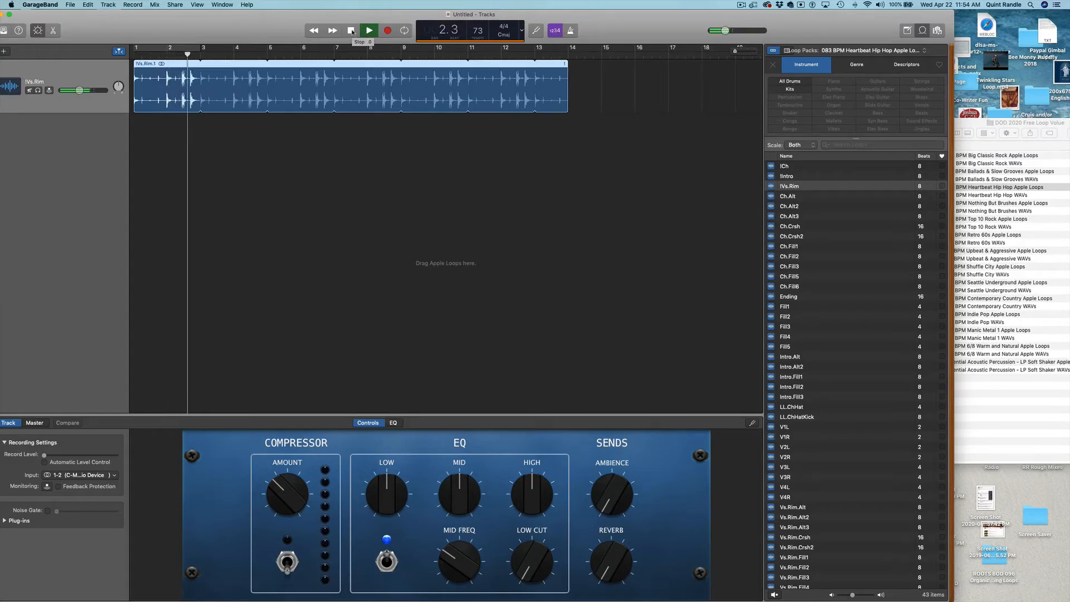
pyautogui.click(369, 30)
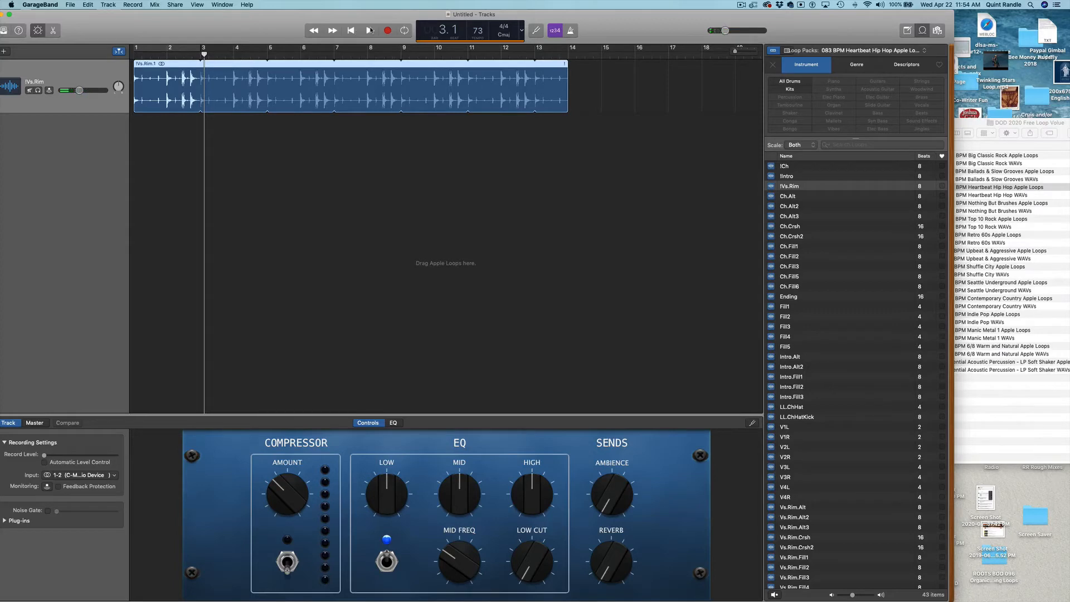
pyautogui.moveTo(370, 31)
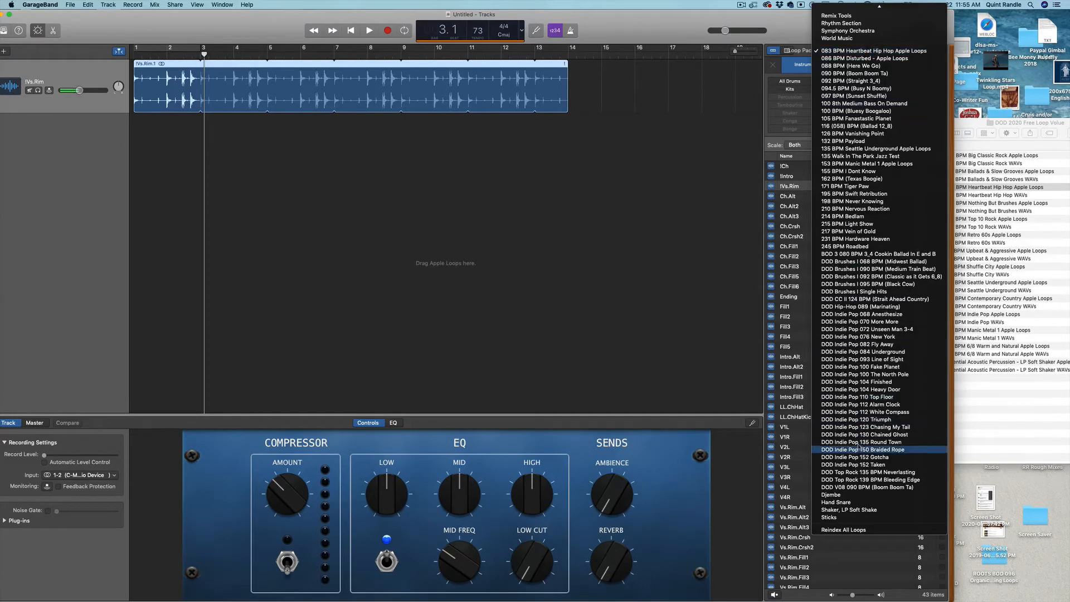
pyautogui.scroll(3)
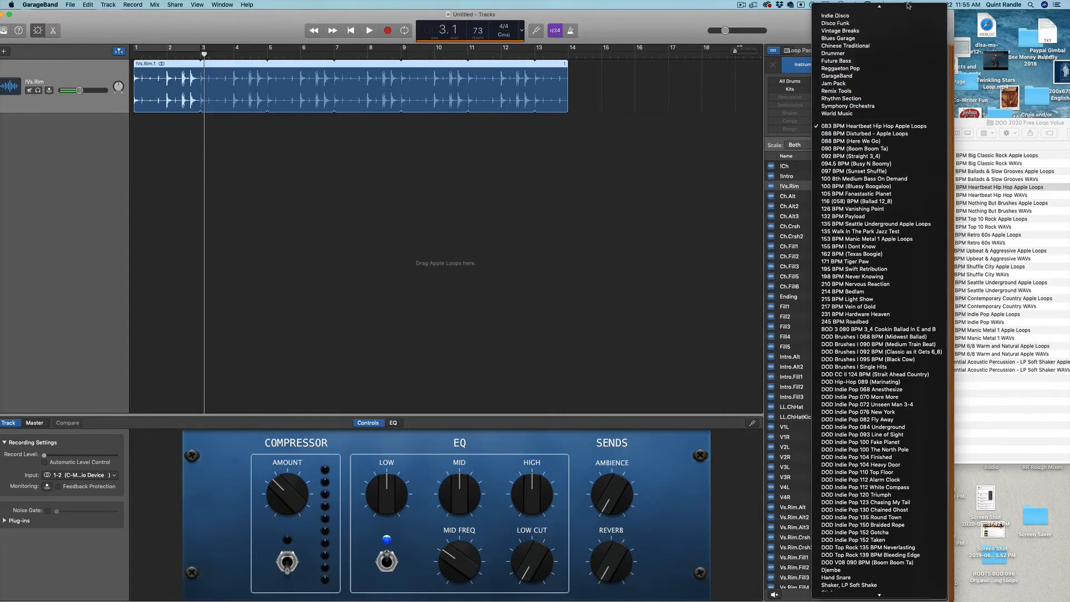
pyautogui.click(990, 184)
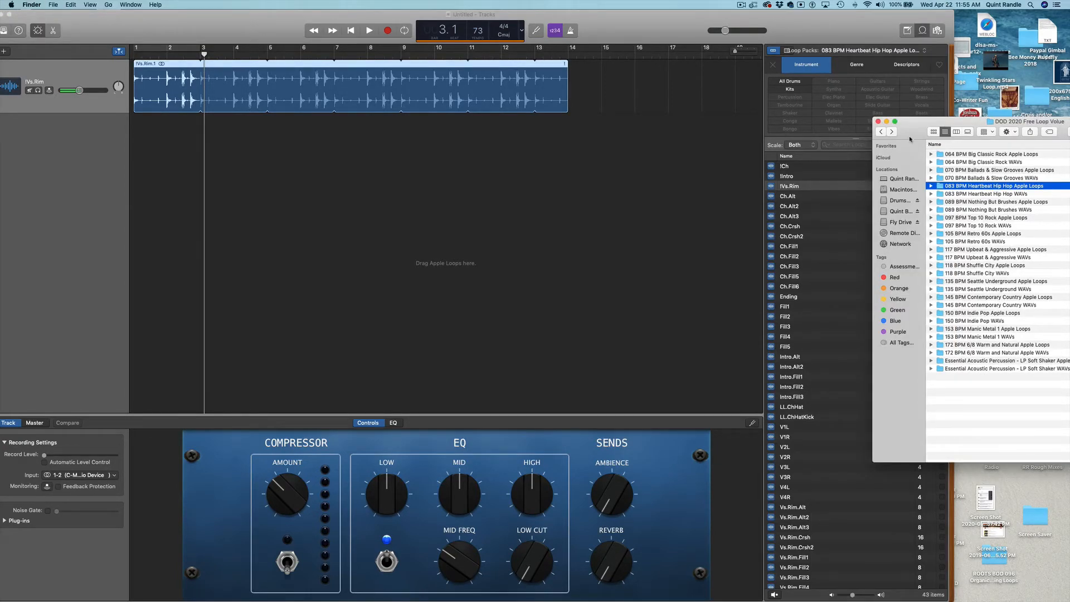
pyautogui.click(990, 193)
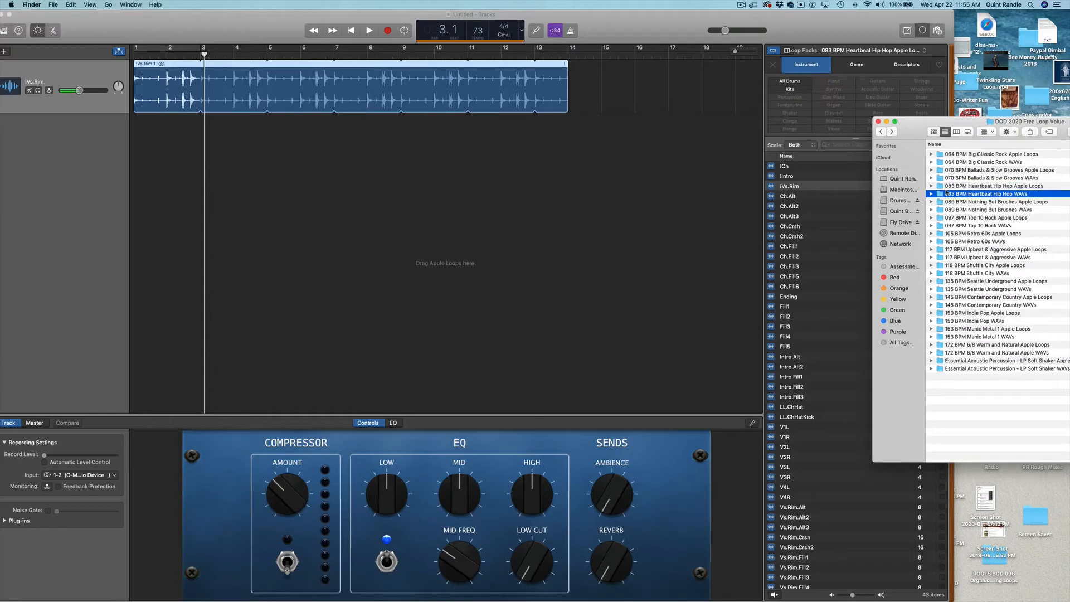
pyautogui.click(997, 201)
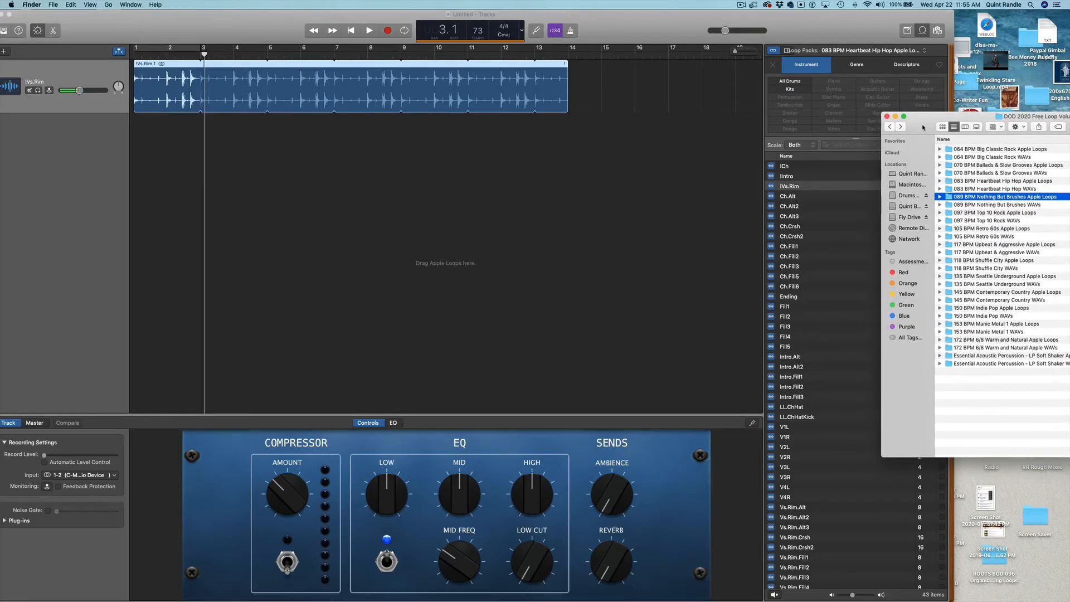
pyautogui.click(877, 49)
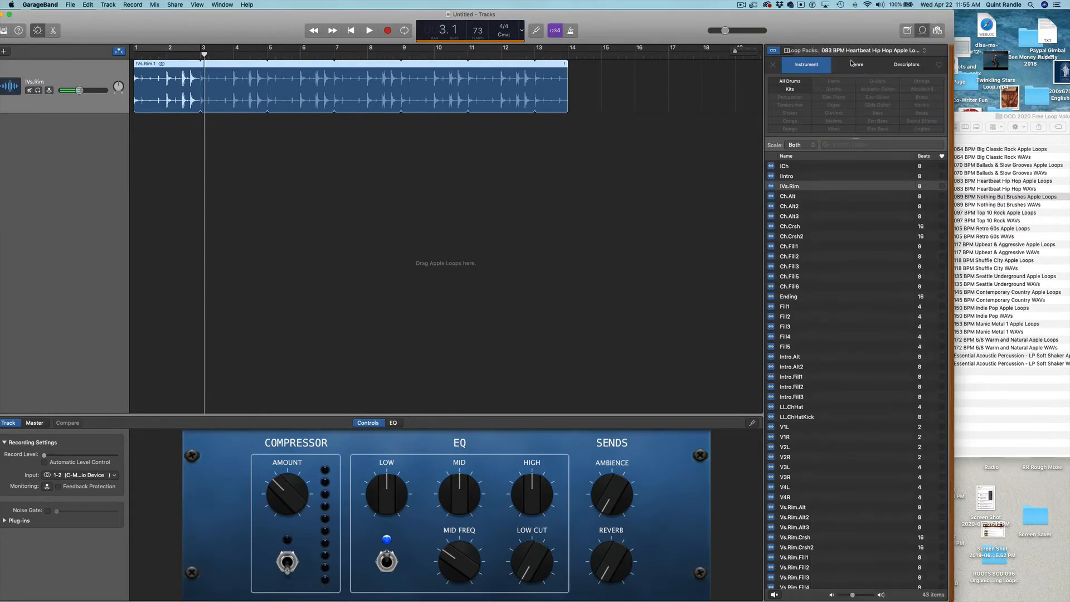
# Browse the pack's Descriptors, Instrument and Genre tags, then open the Loop Packs list.
pyautogui.click(906, 64)
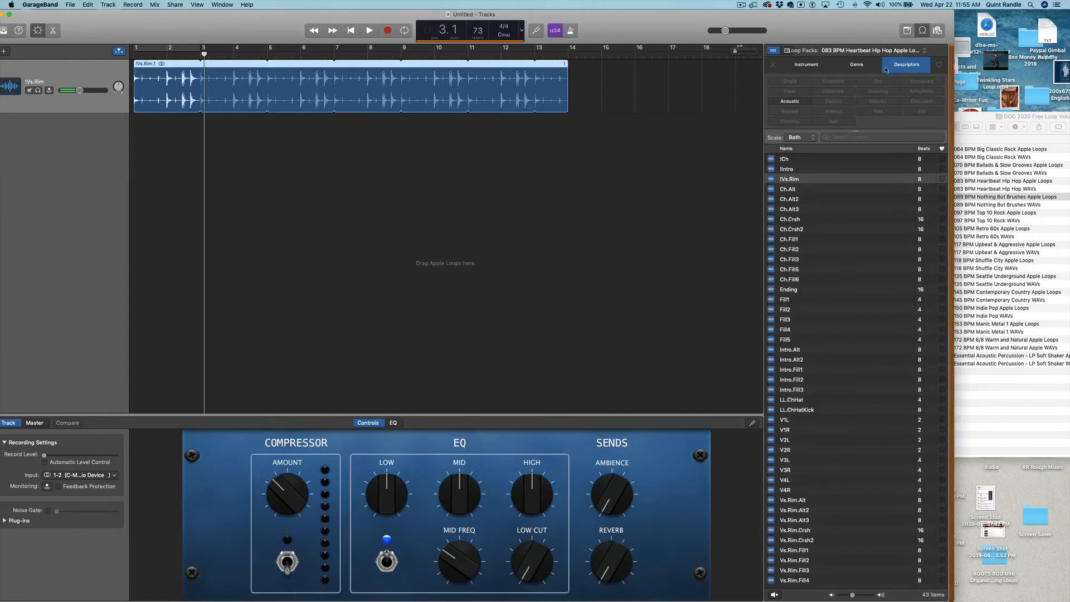
pyautogui.click(806, 64)
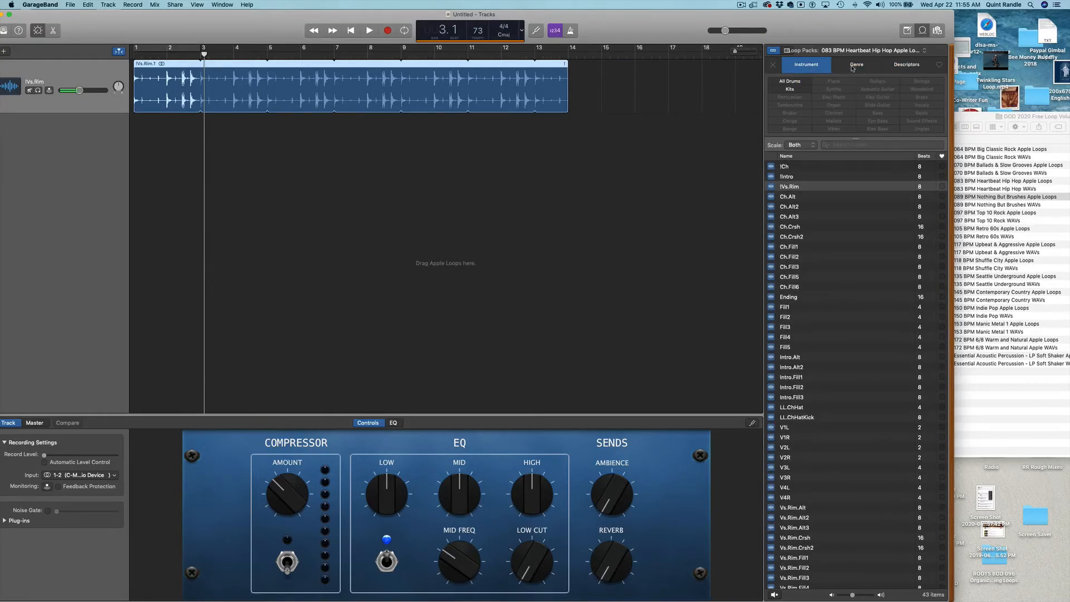
pyautogui.click(905, 64)
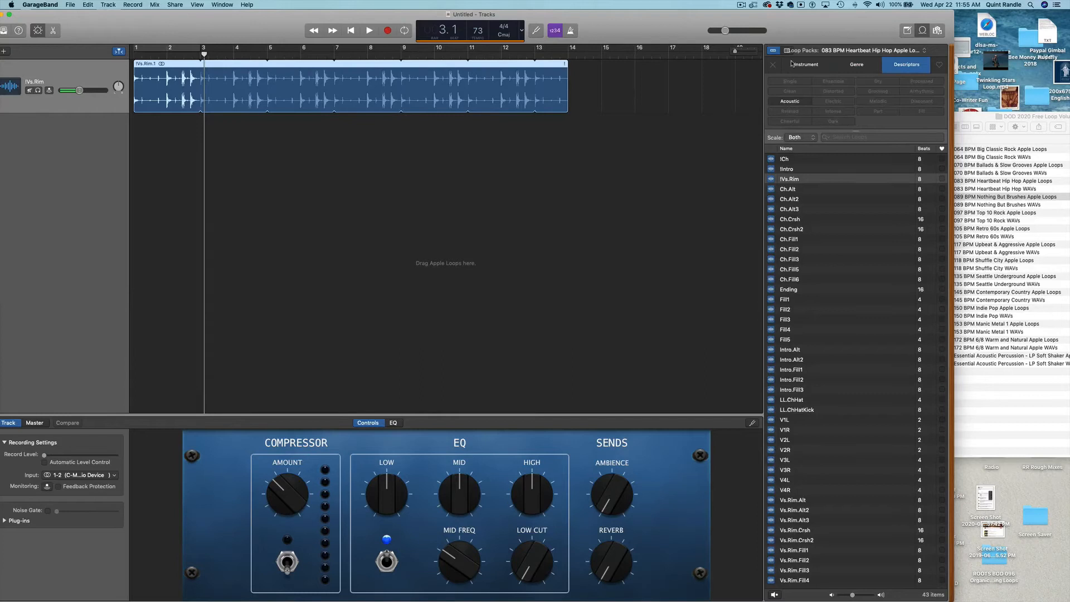
pyautogui.click(806, 64)
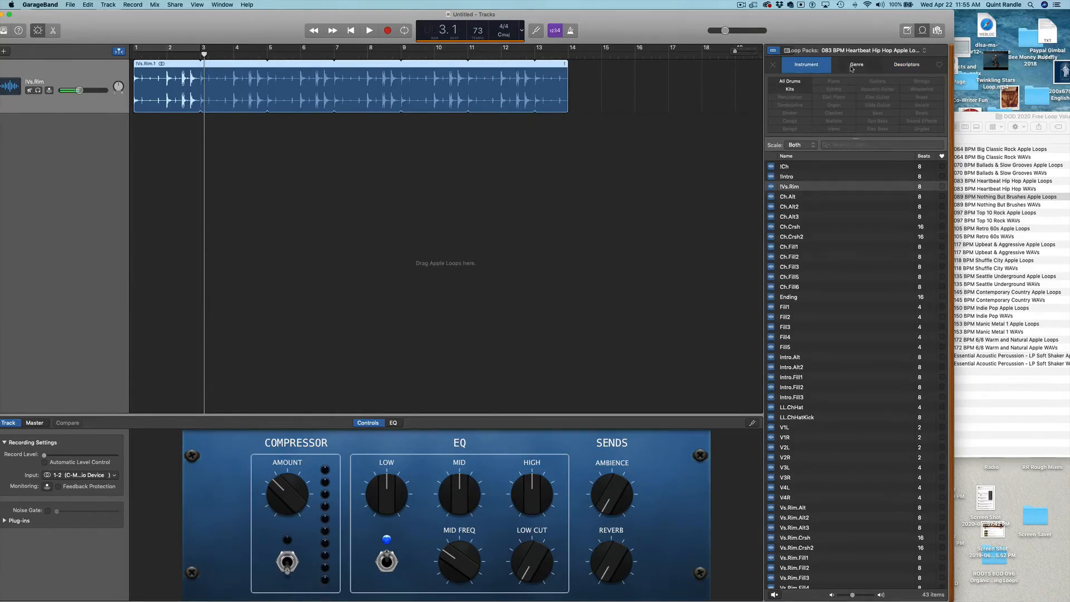
pyautogui.click(856, 64)
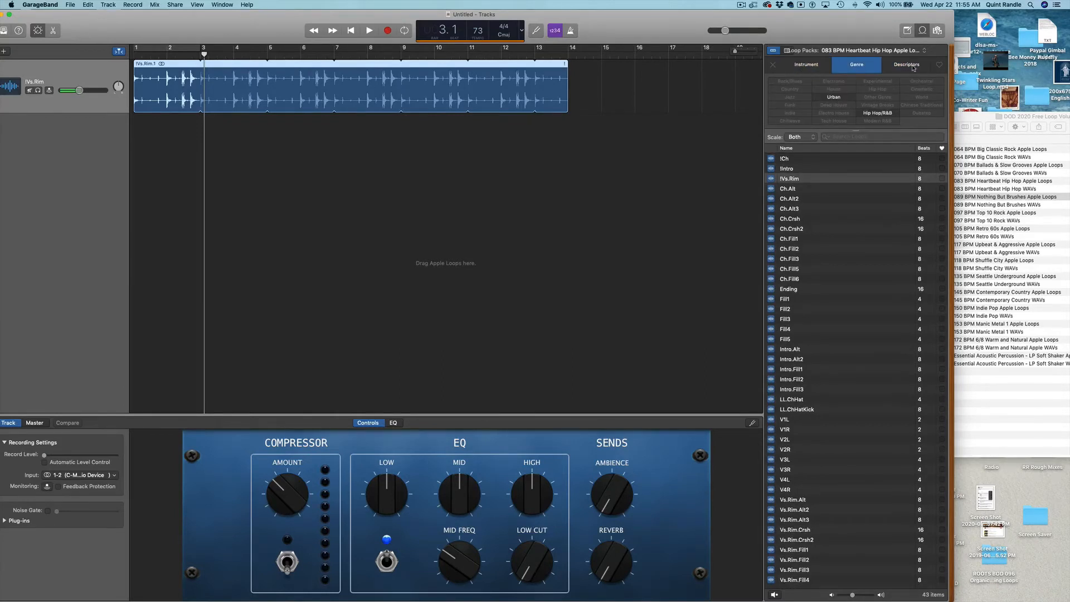
pyautogui.click(906, 64)
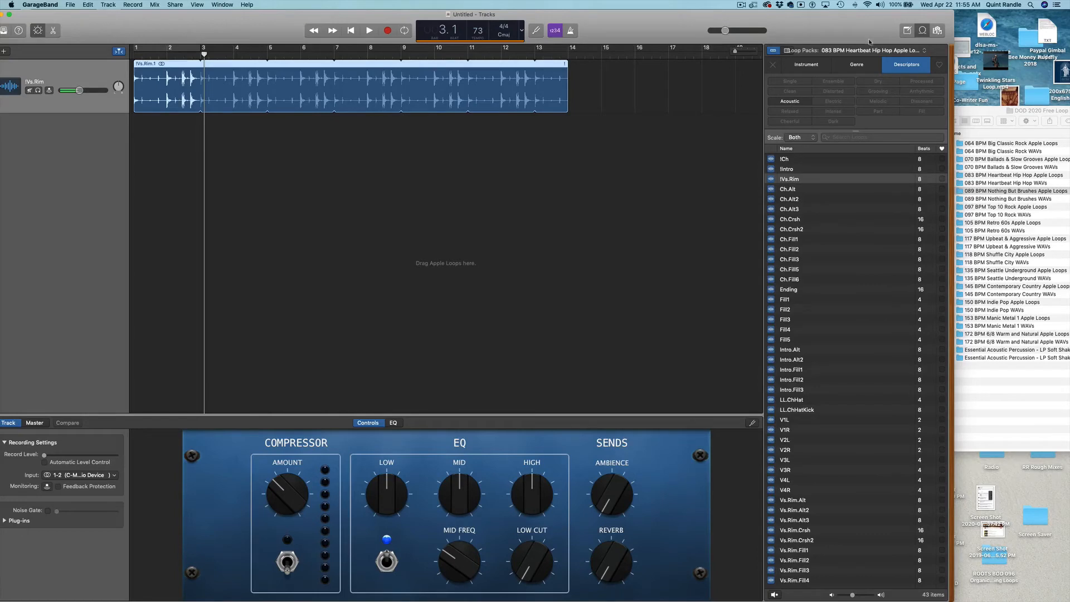
pyautogui.click(846, 50)
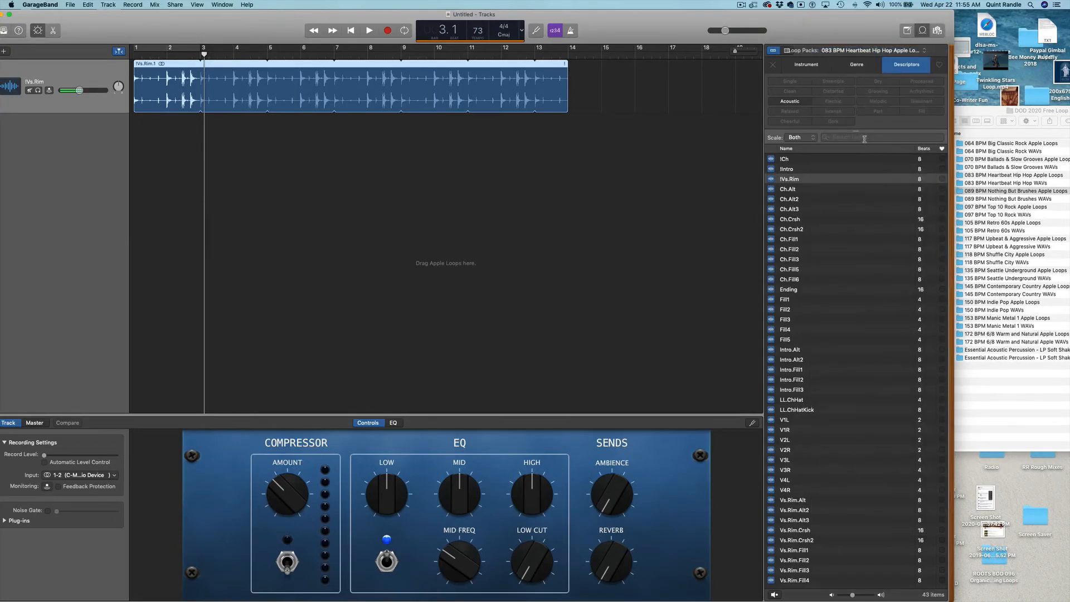
pyautogui.click(881, 137)
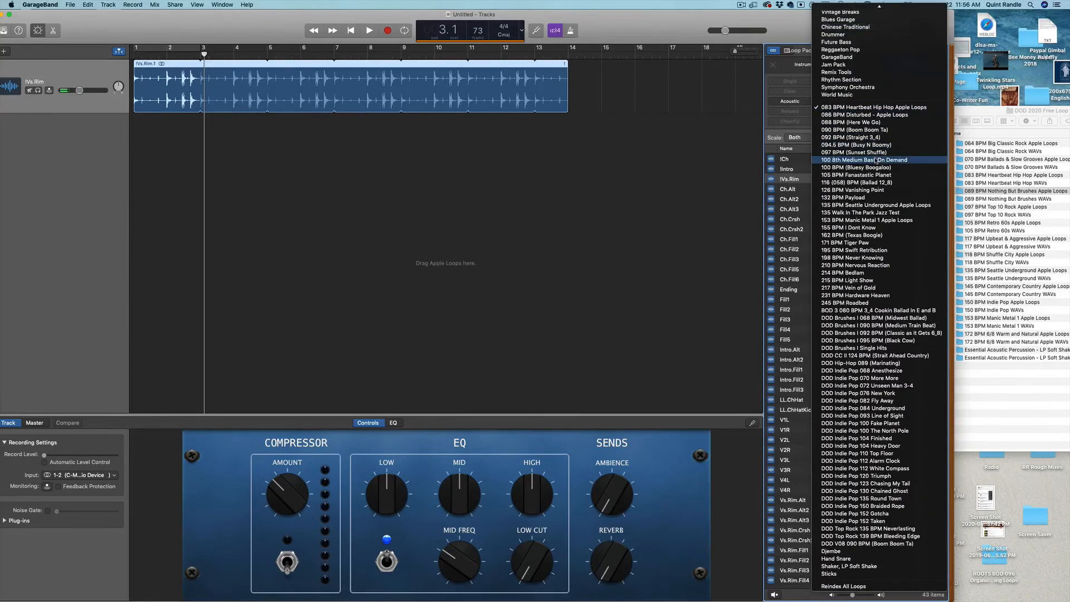
# Switch to the 100 8th Medium Bass On Demand pack, then search loops for '08' and 'Heartbeat'.
pyautogui.click(865, 160)
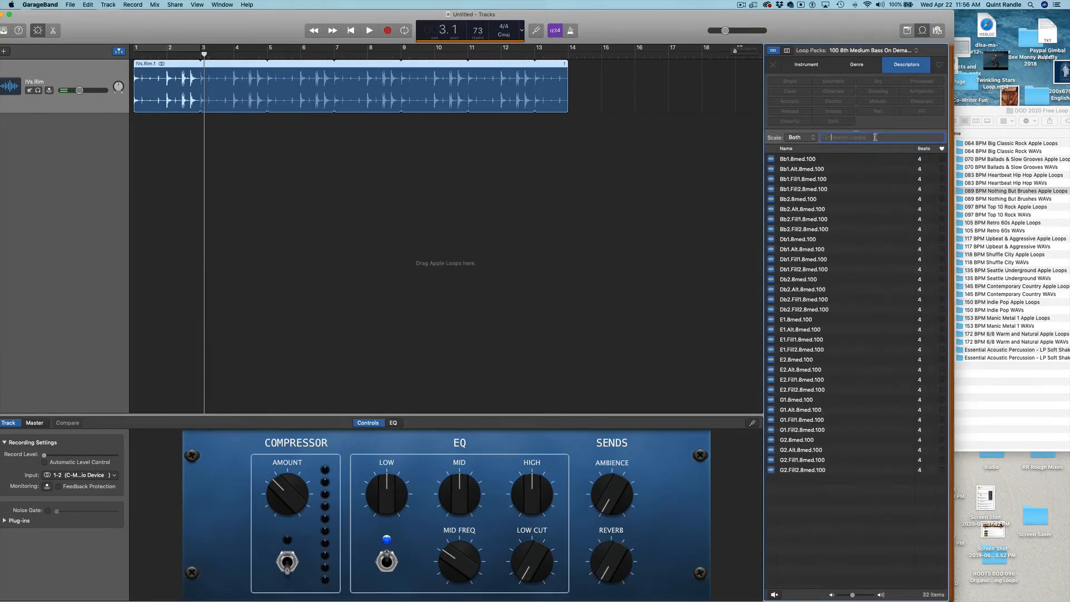
pyautogui.click(836, 50)
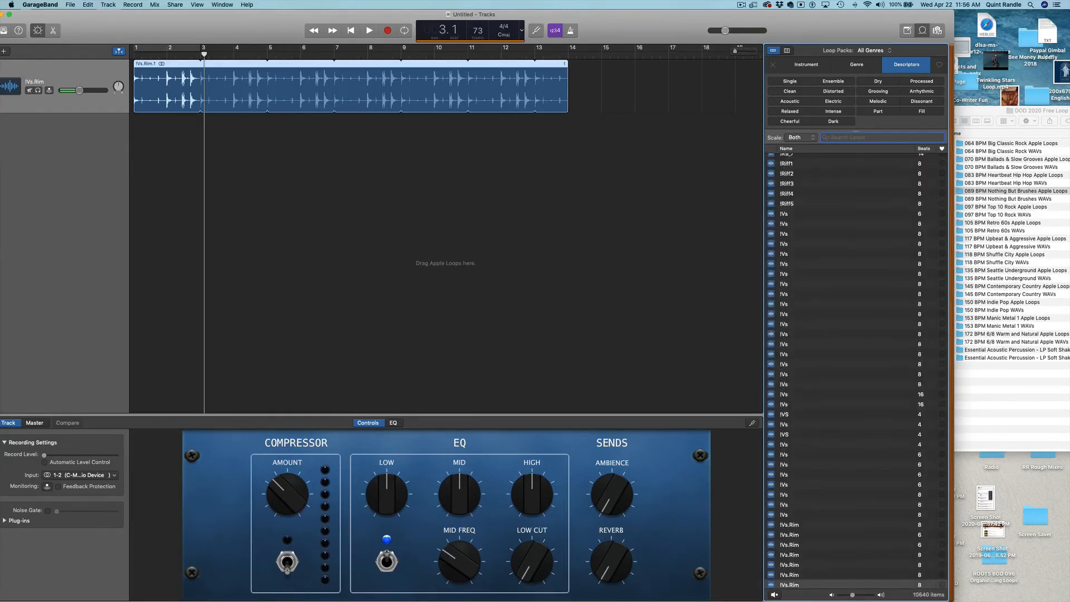
pyautogui.write('083 BPM')
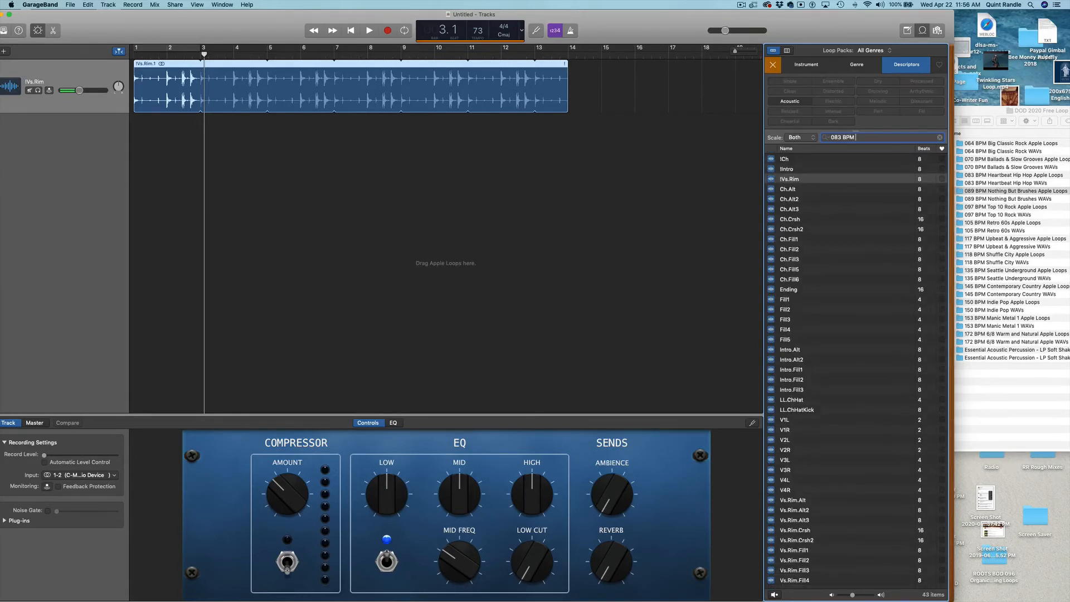
pyautogui.write('Heartbeat')
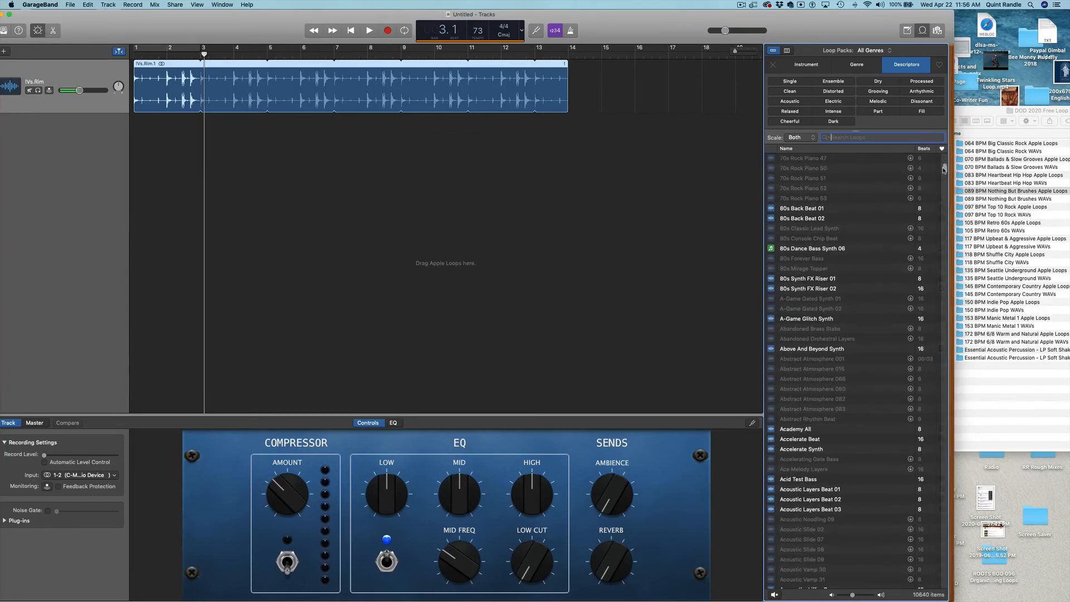
# Scroll through the full 10,640-loop library to its last entries, then clear the search.
pyautogui.scroll(-3)
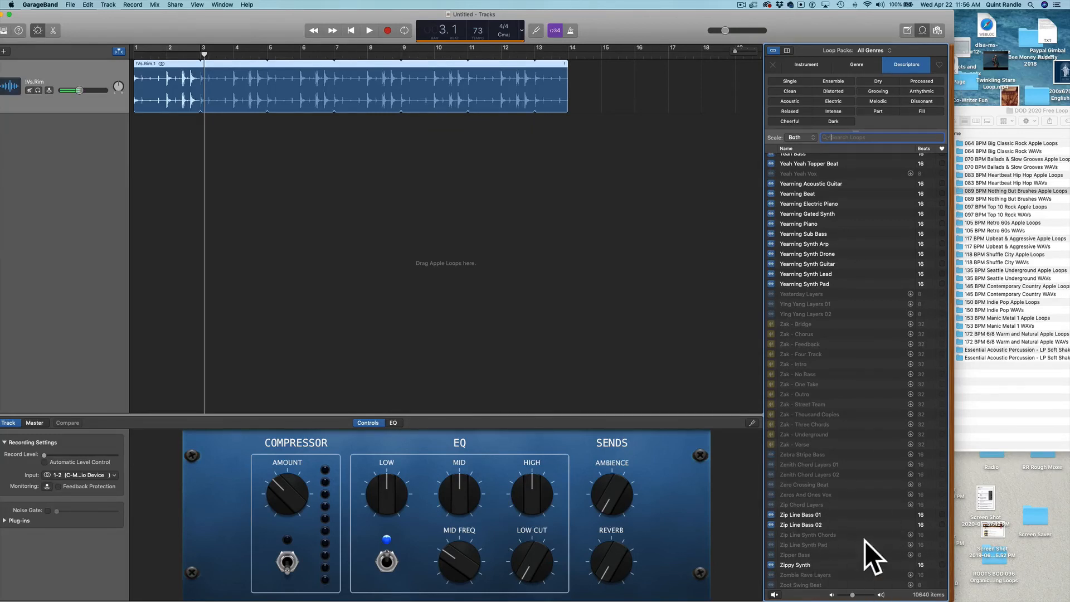
pyautogui.moveTo(882, 547)
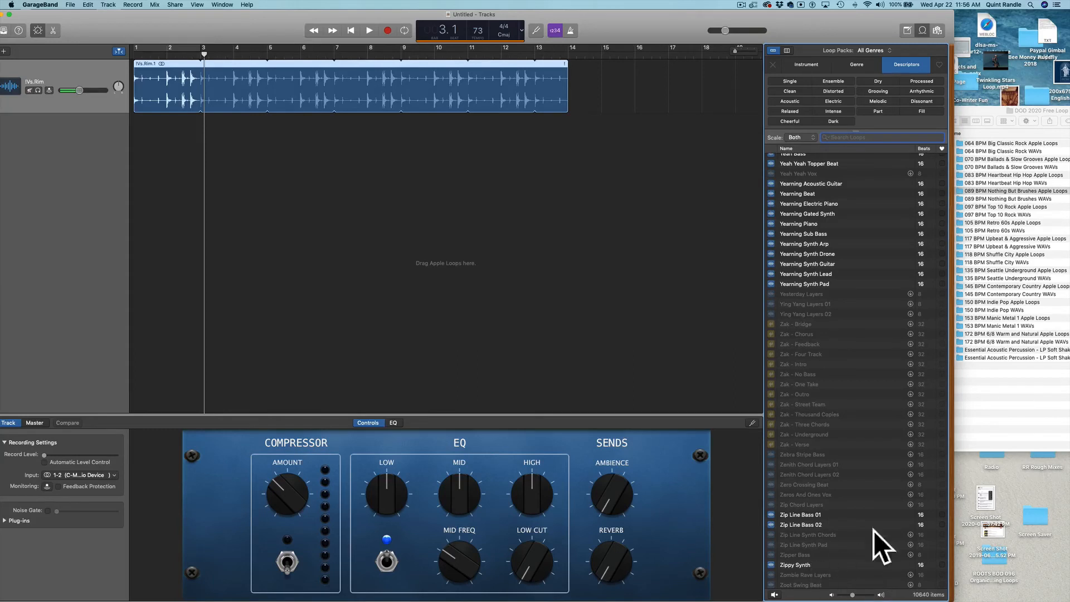
pyautogui.moveTo(861, 535)
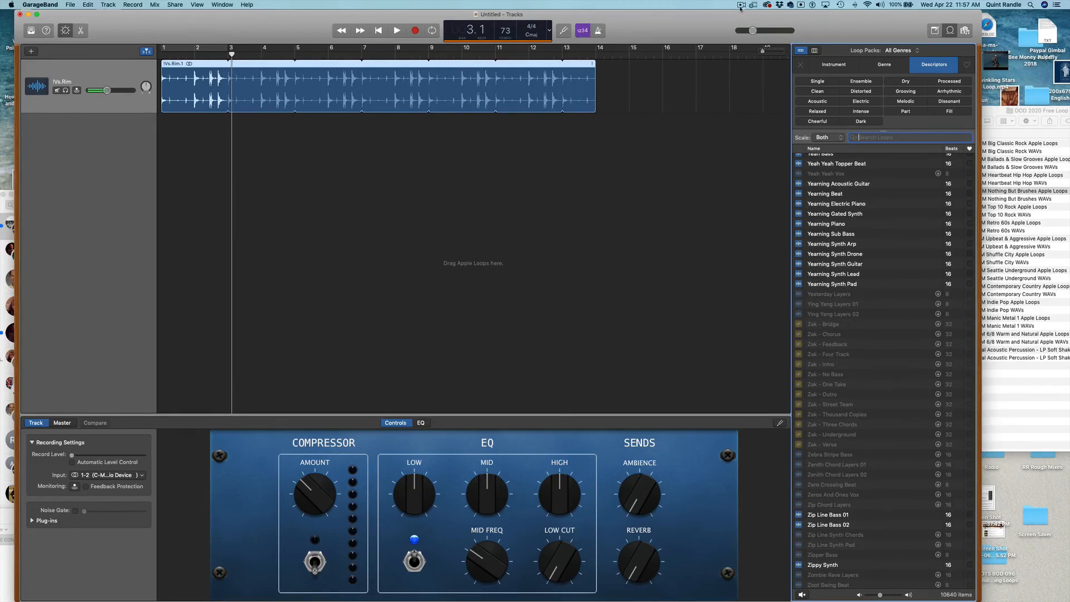
pyautogui.click(742, 5)
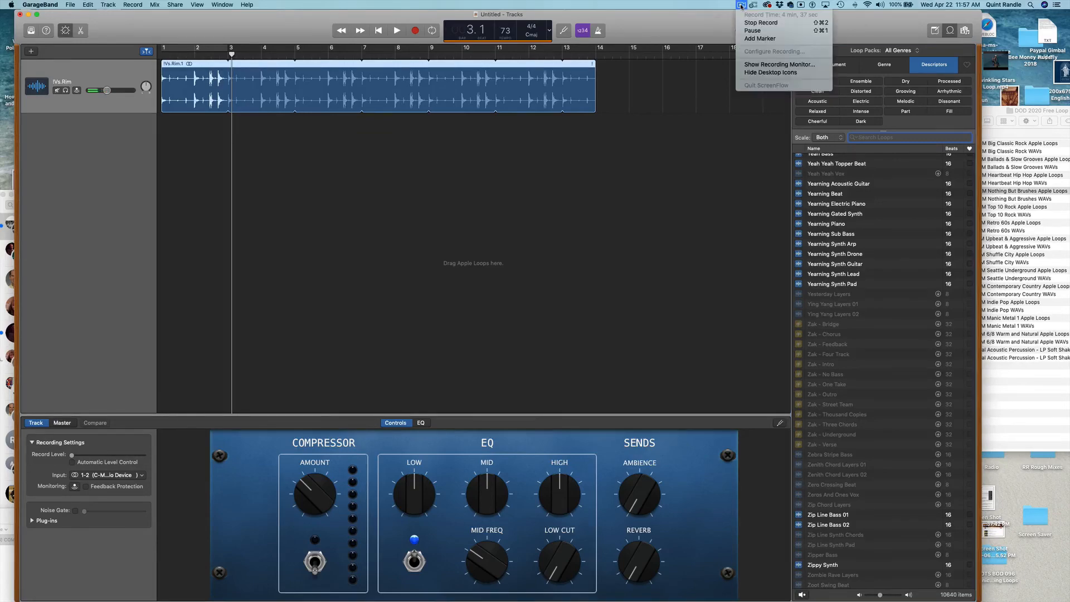